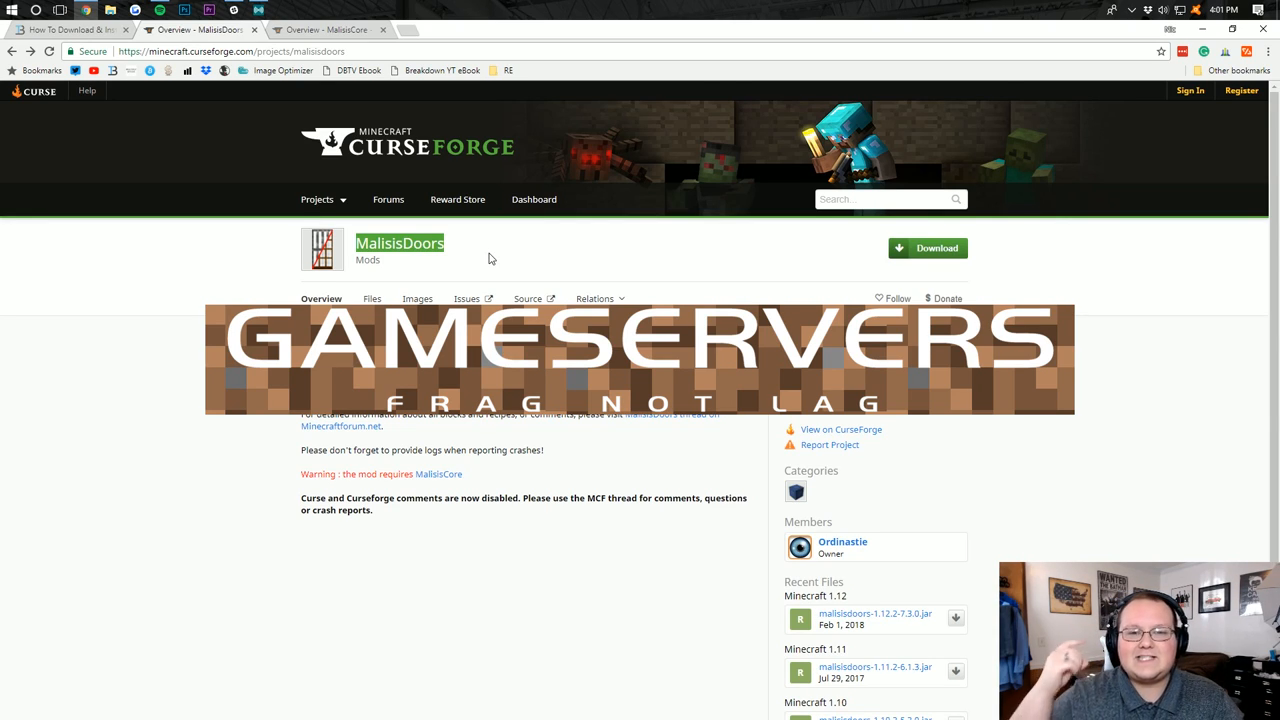
pyautogui.moveTo(580, 156)
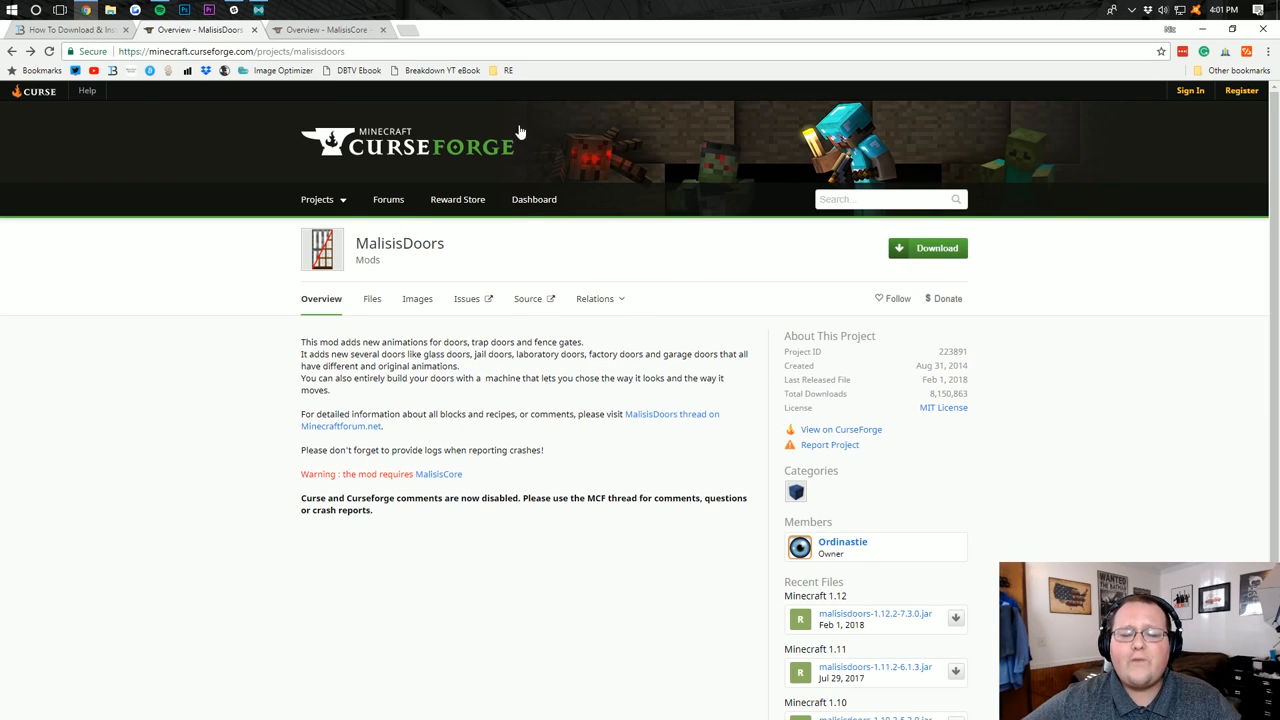
# Switch from the MalisisDoors CurseForge page to the Forge 1.12.2 install guide.
pyautogui.click(68, 30)
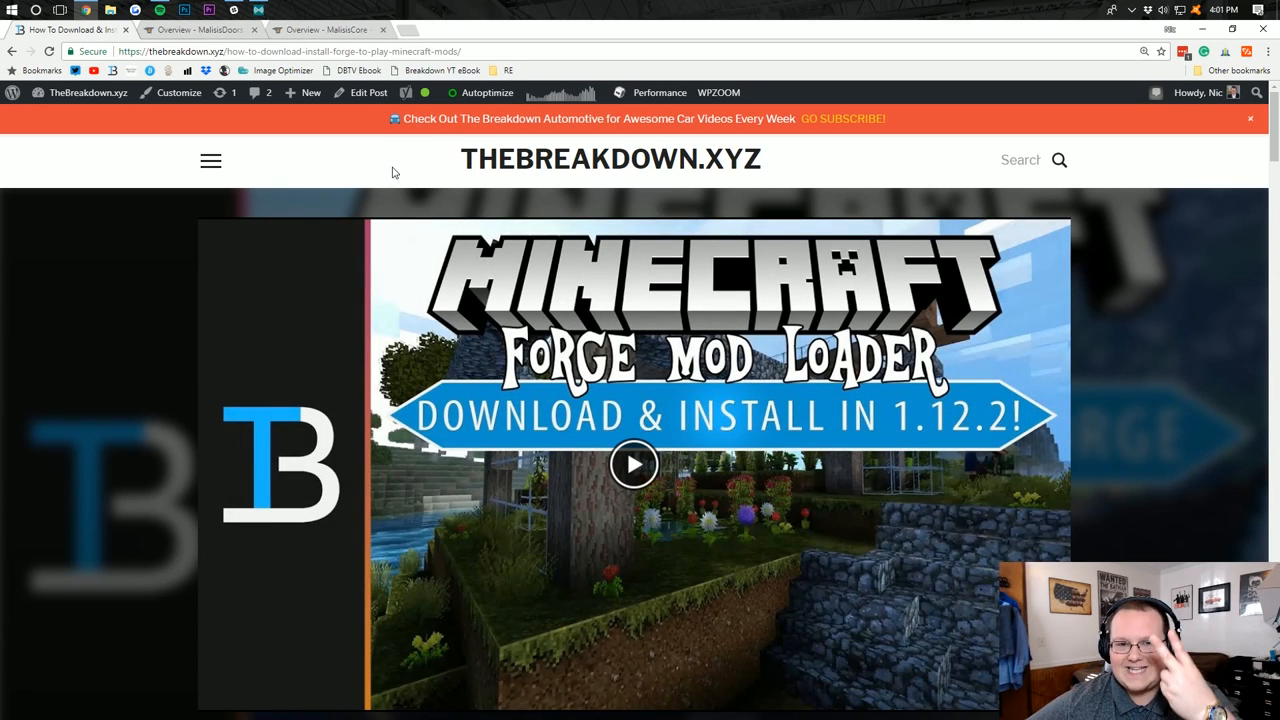
# Follow the guide's 'Click here to download Forge!' link to the Forge downloads page.
pyautogui.scroll(-3)
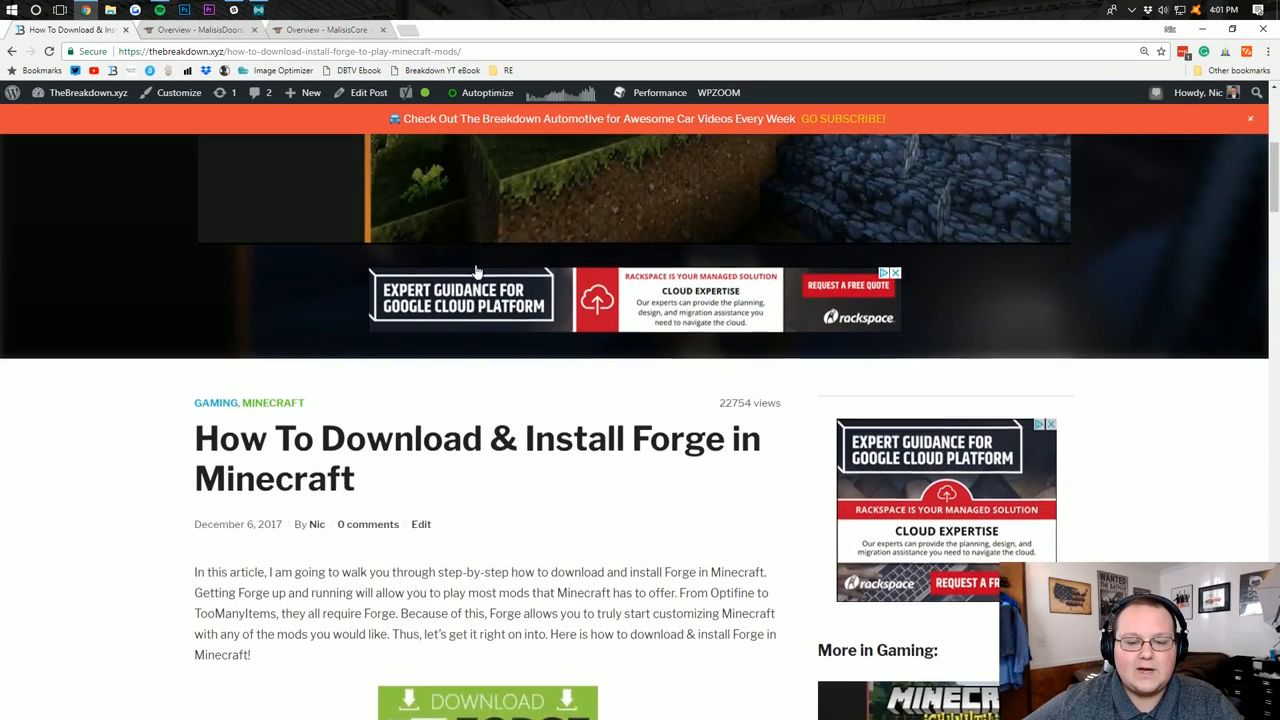
pyautogui.scroll(-3)
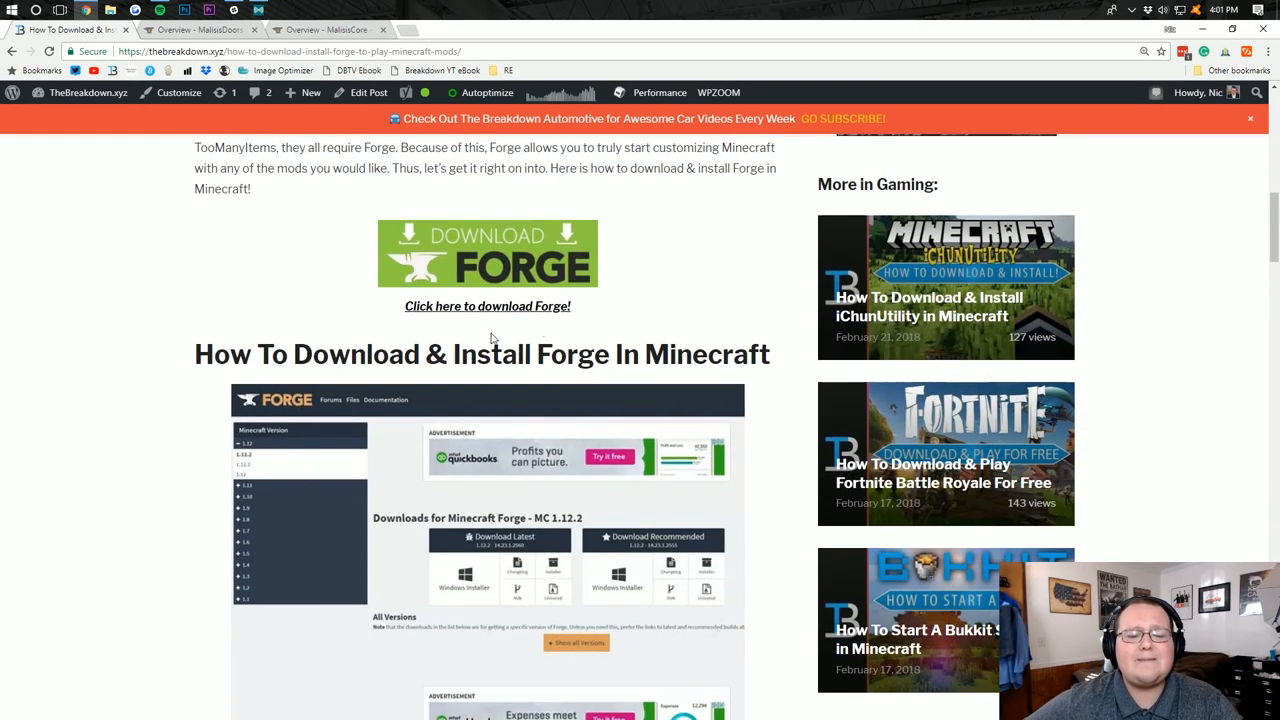
pyautogui.moveTo(580, 264)
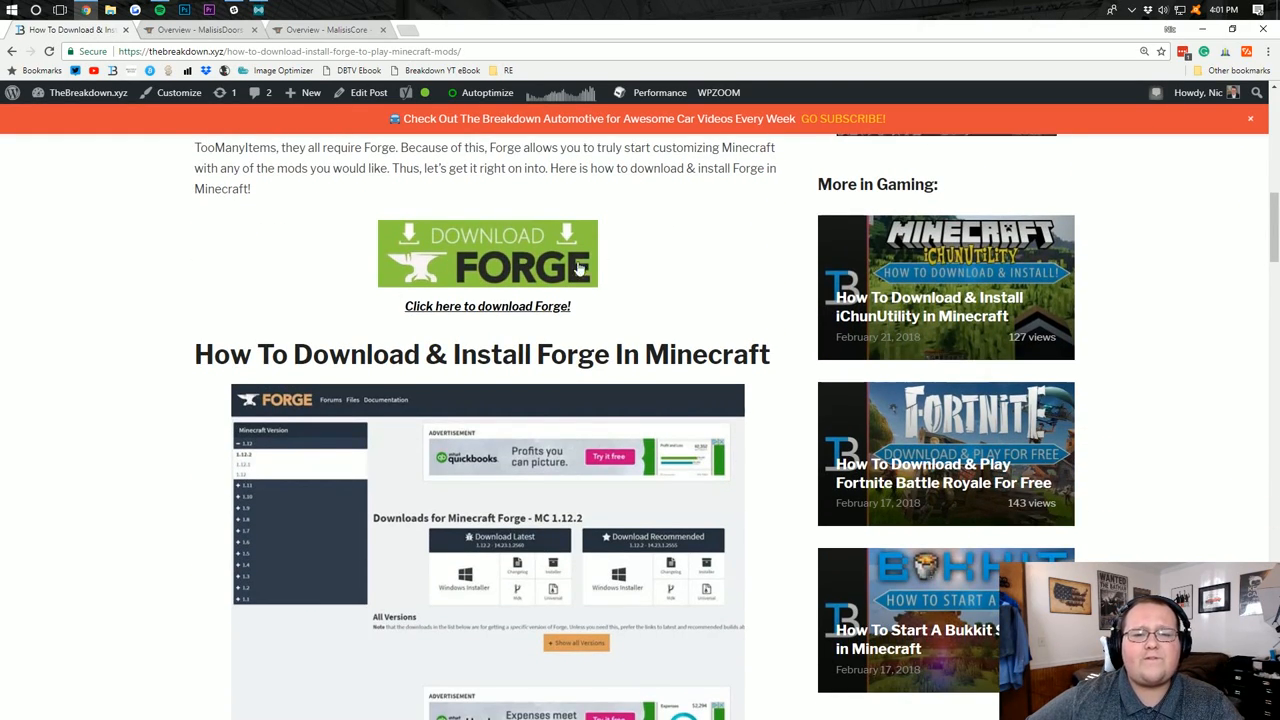
pyautogui.click(488, 252)
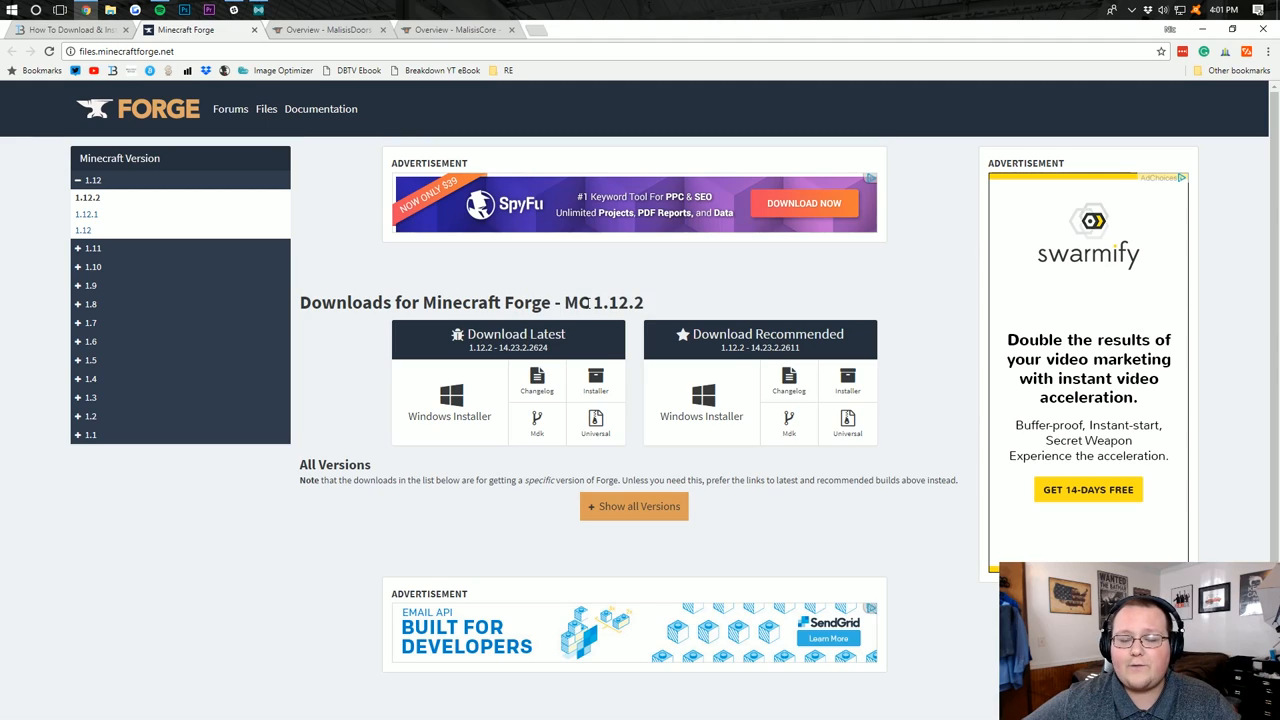
pyautogui.moveTo(130, 252)
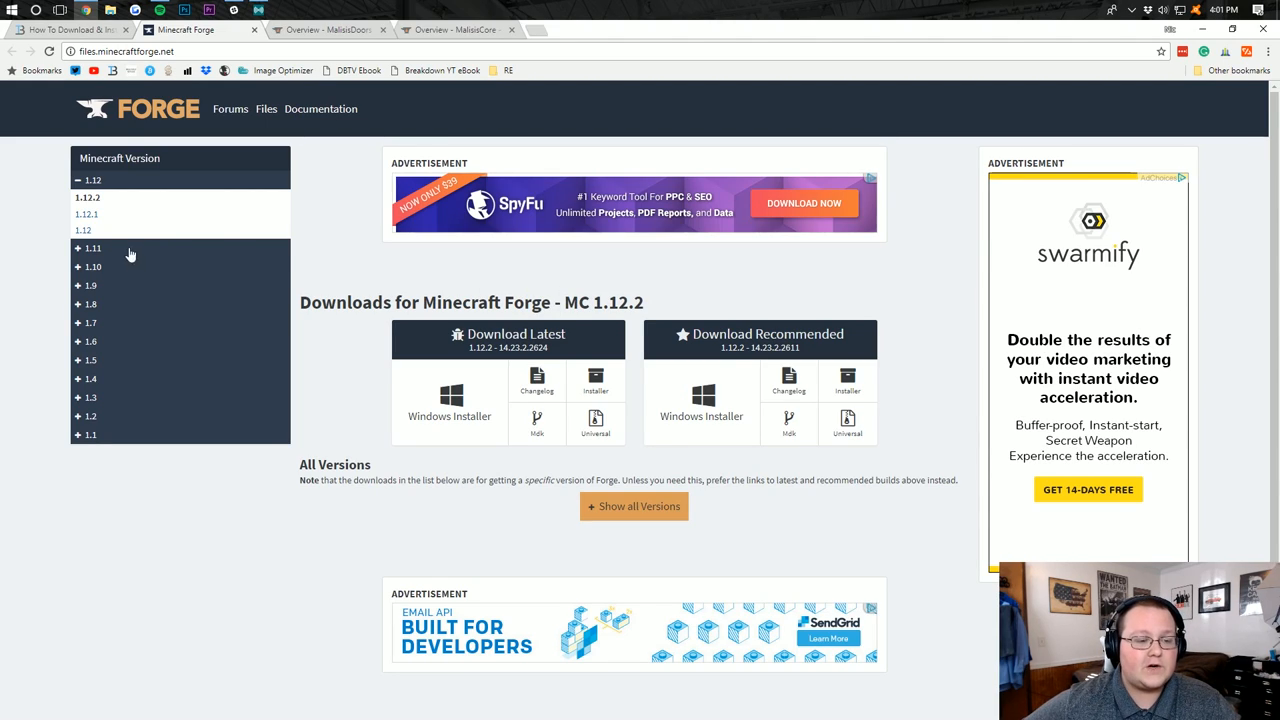
# Expand the version list and download the latest Forge 1.12.2 installer.
pyautogui.click(92, 248)
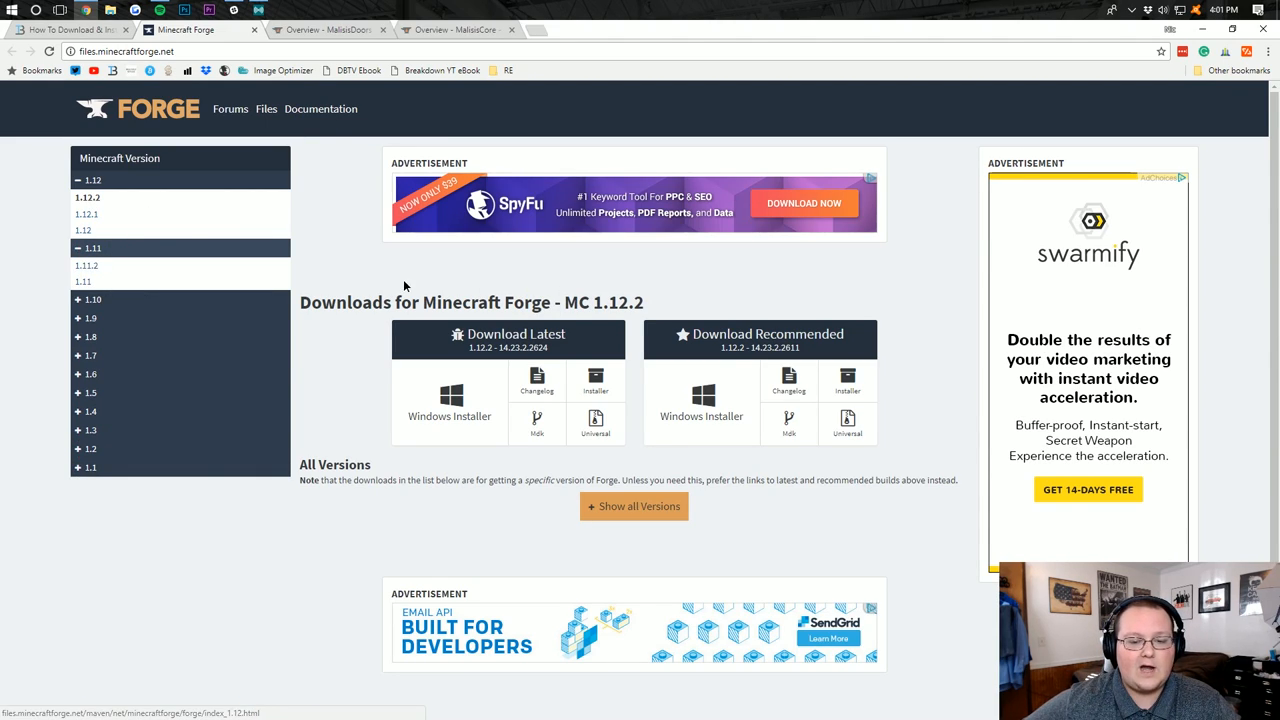
pyautogui.moveTo(588, 310)
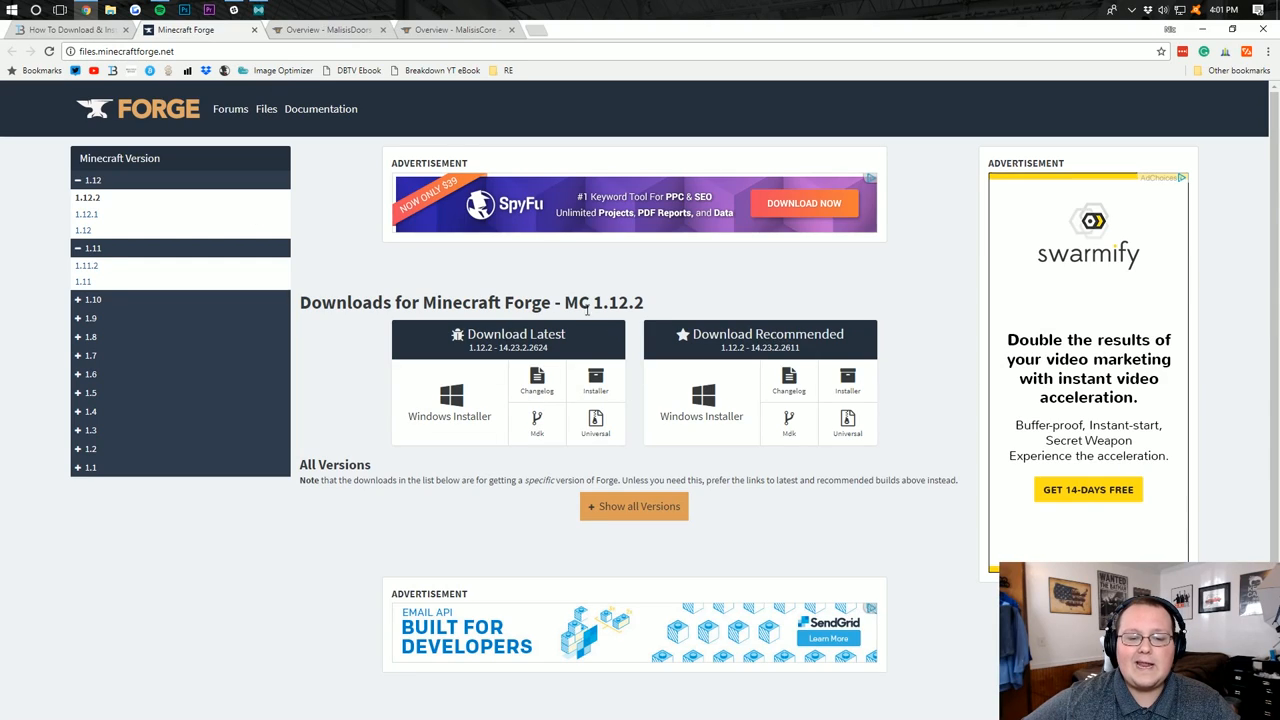
pyautogui.doubleClick(604, 302)
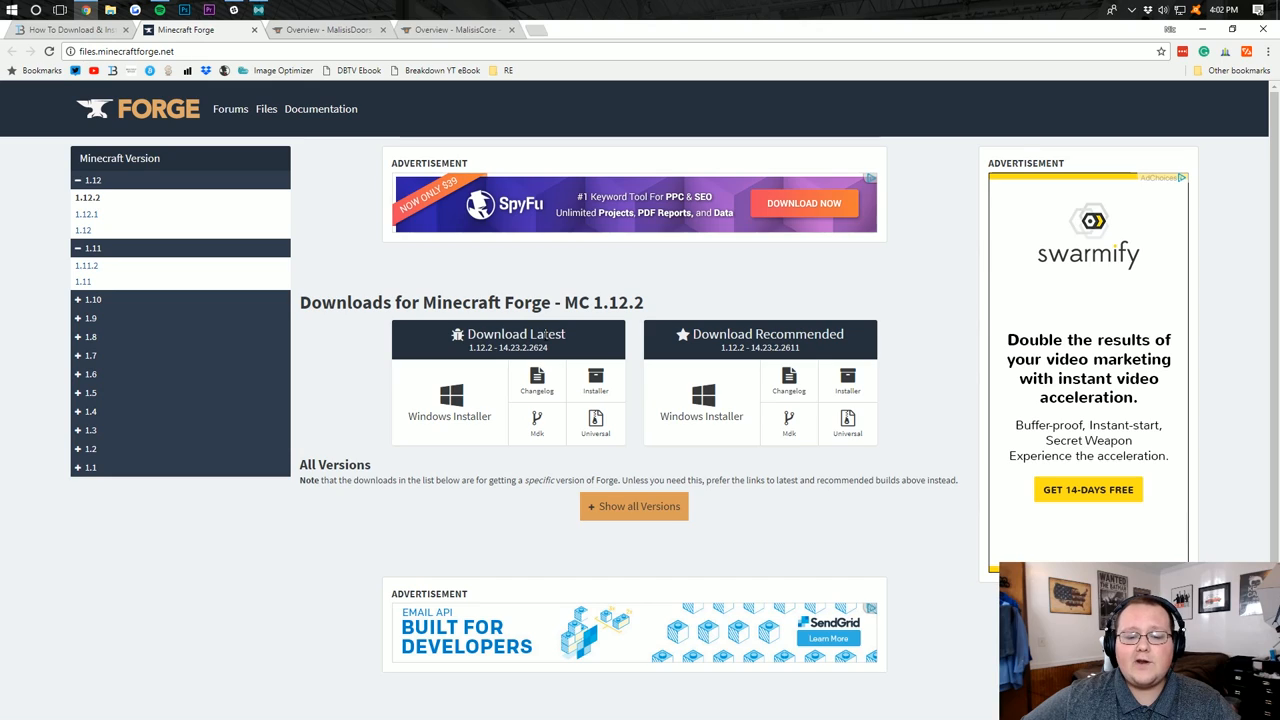
pyautogui.moveTo(596, 380)
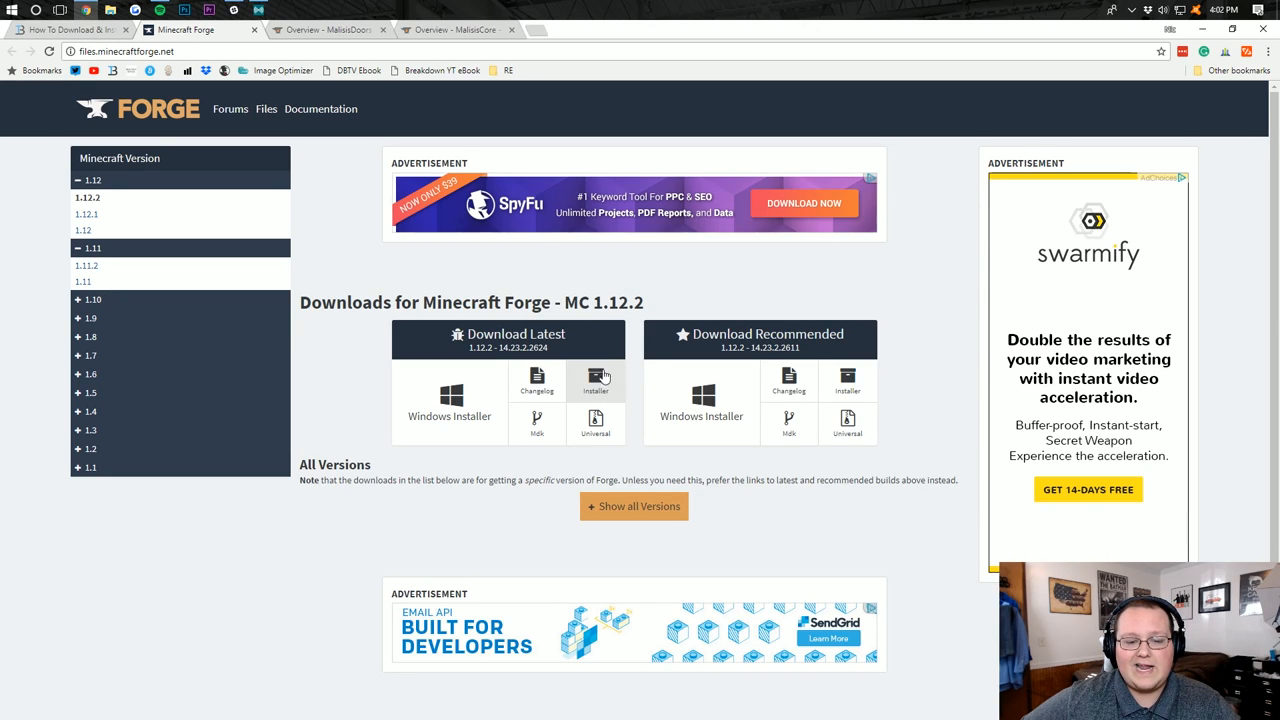
pyautogui.click(596, 380)
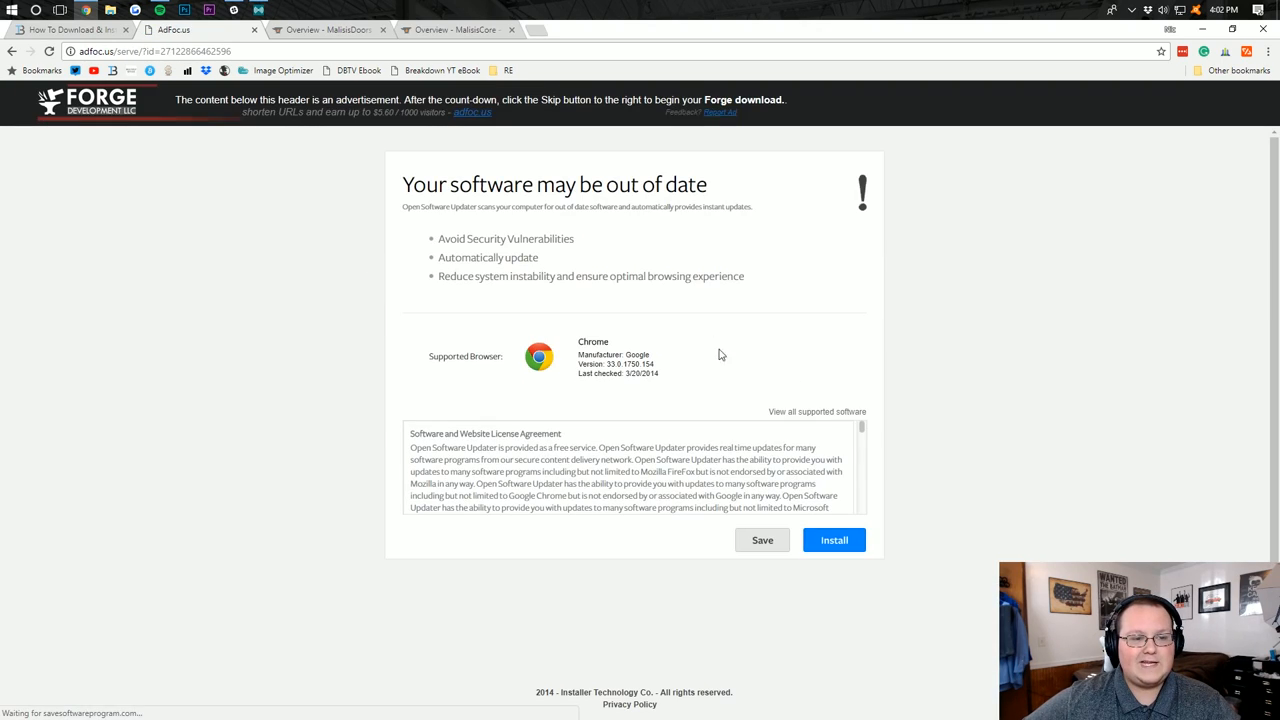
pyautogui.moveTo(870, 246)
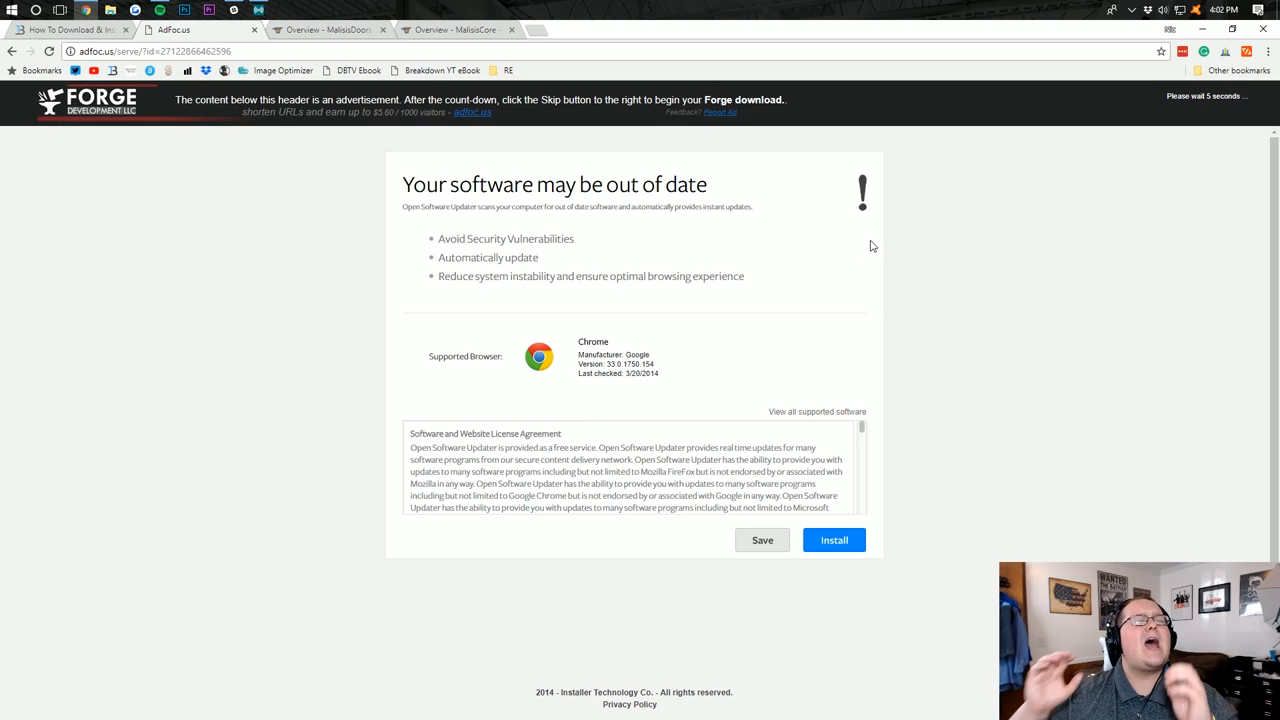
# Get past the AdFocus page and keep the Forge 1.12.2 installer jar despite Chrome's warning.
pyautogui.click(832, 540)
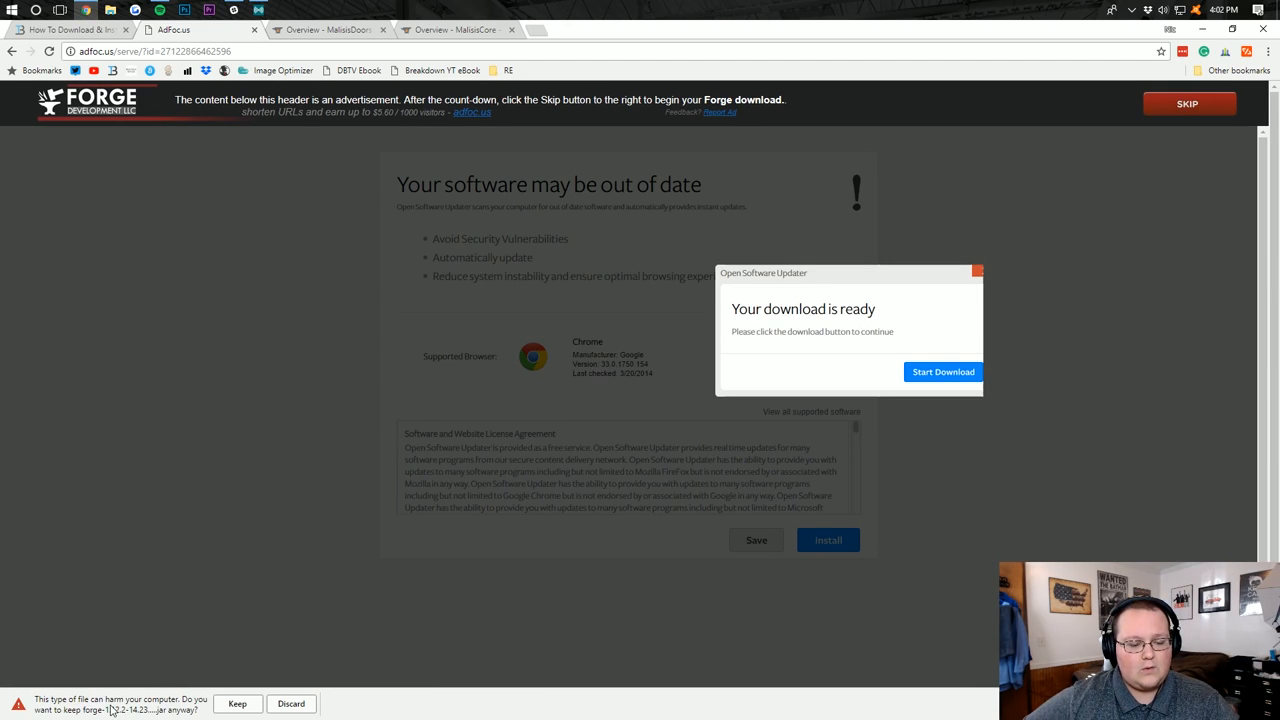
pyautogui.click(236, 704)
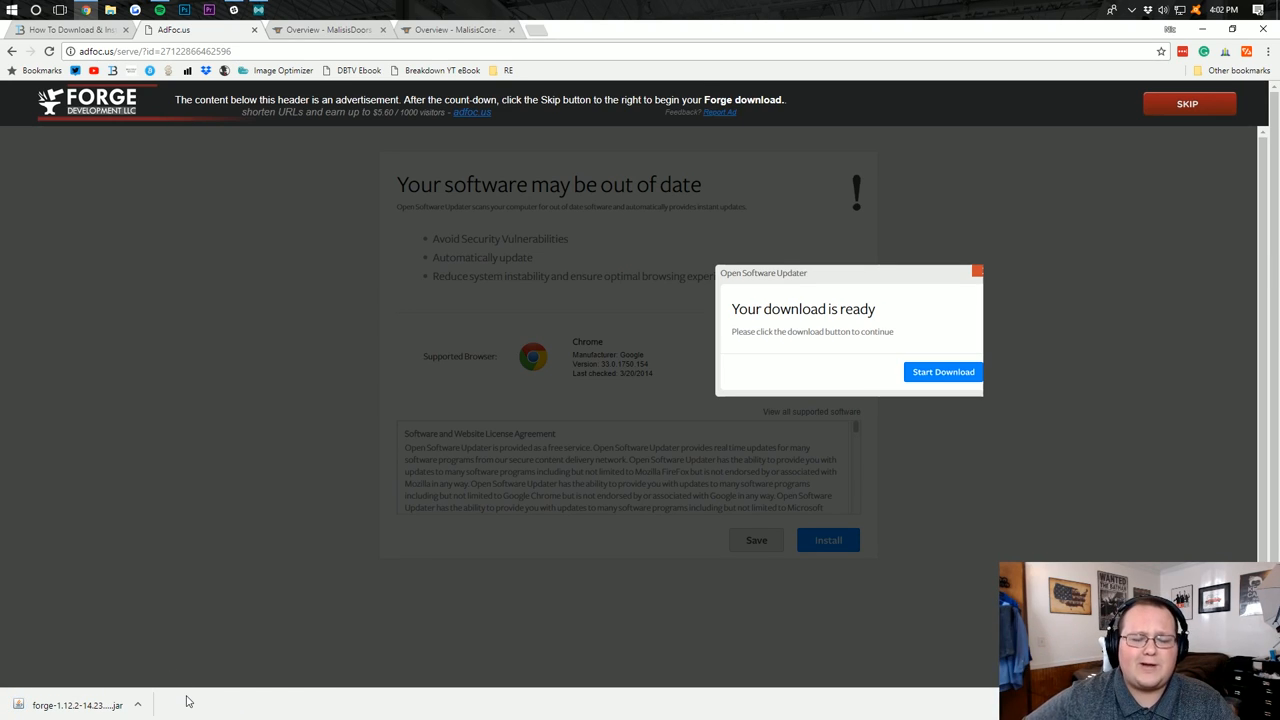
pyautogui.moveTo(132, 672)
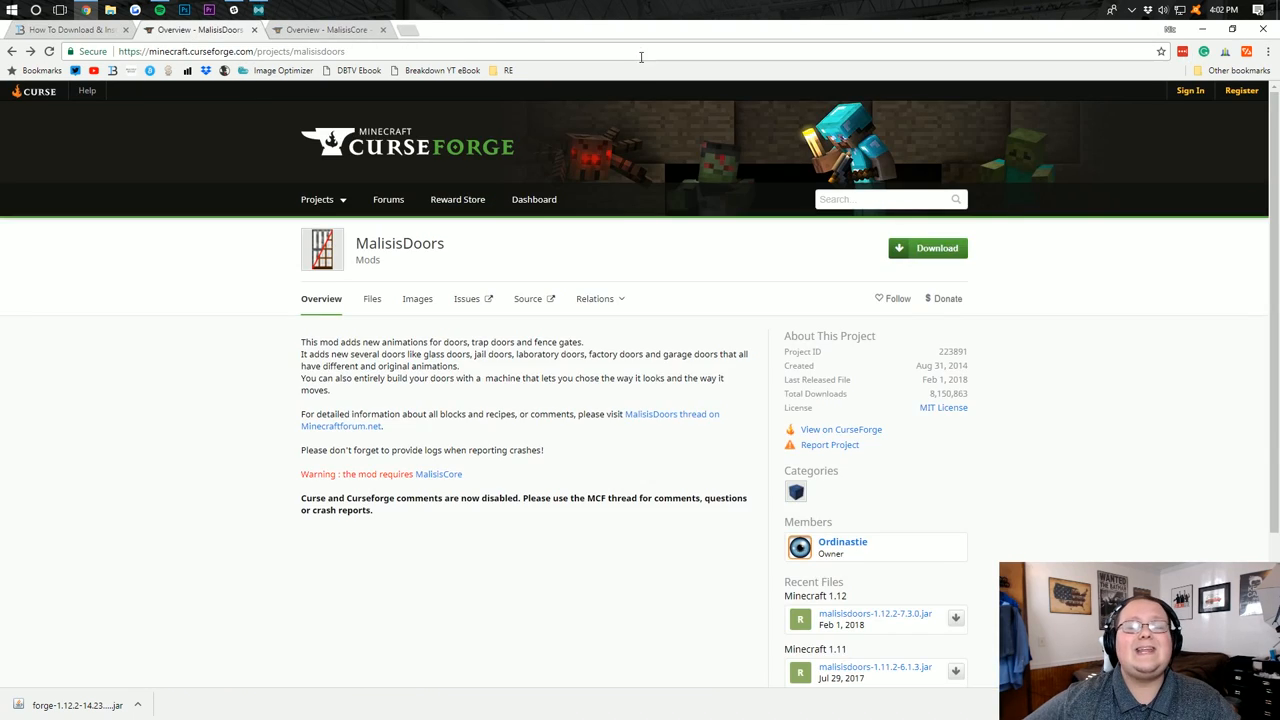
pyautogui.moveTo(576, 244)
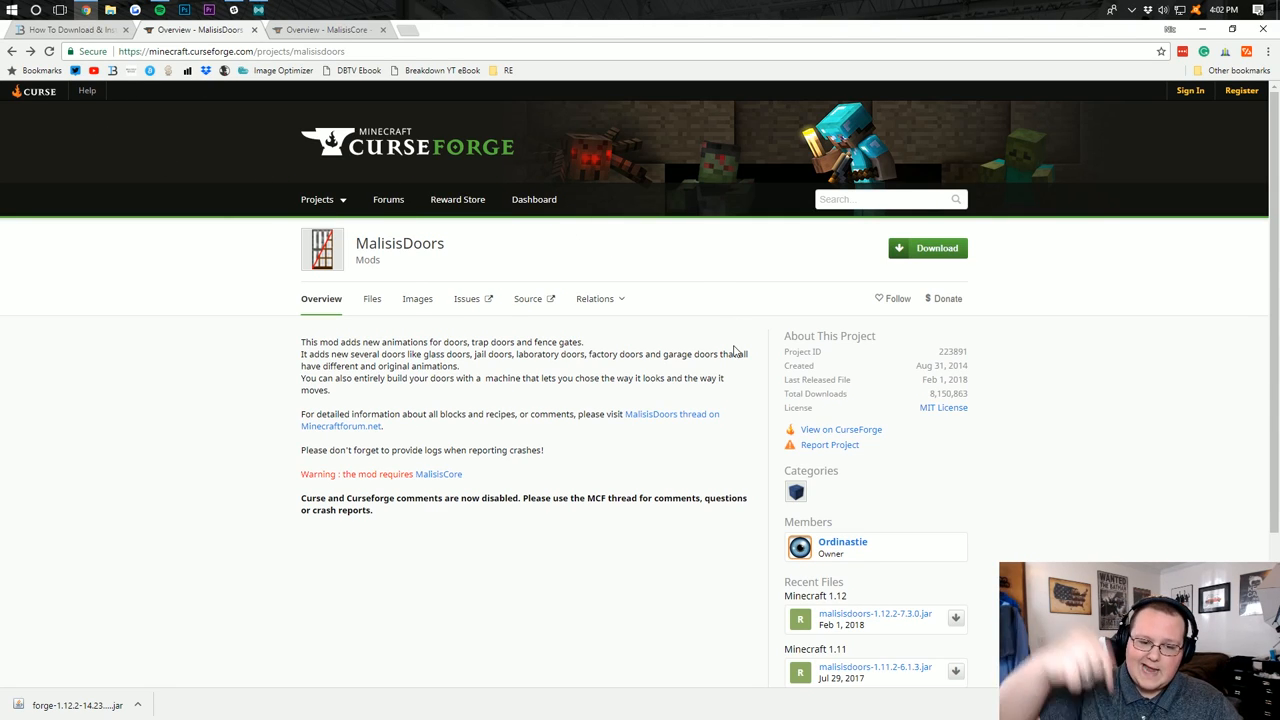
# Download the newest MalisisDoors 1.12.2 jar from the mod's Files list.
pyautogui.click(596, 298)
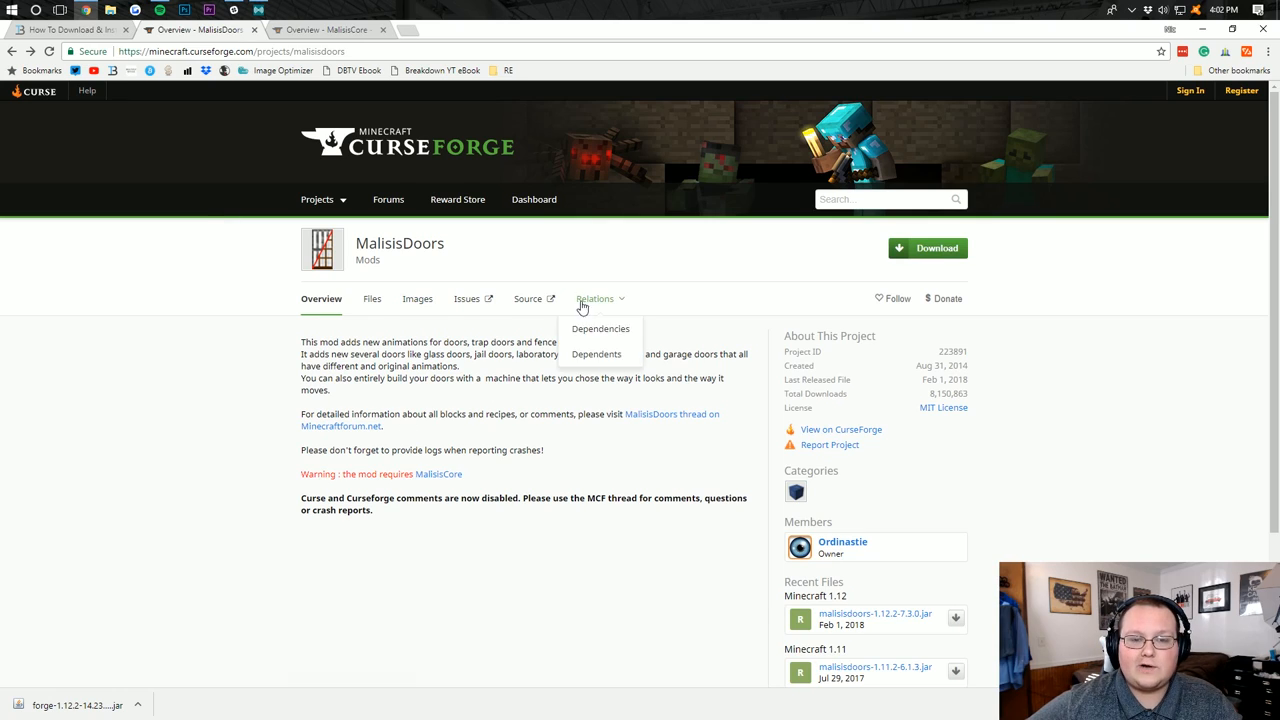
pyautogui.click(372, 298)
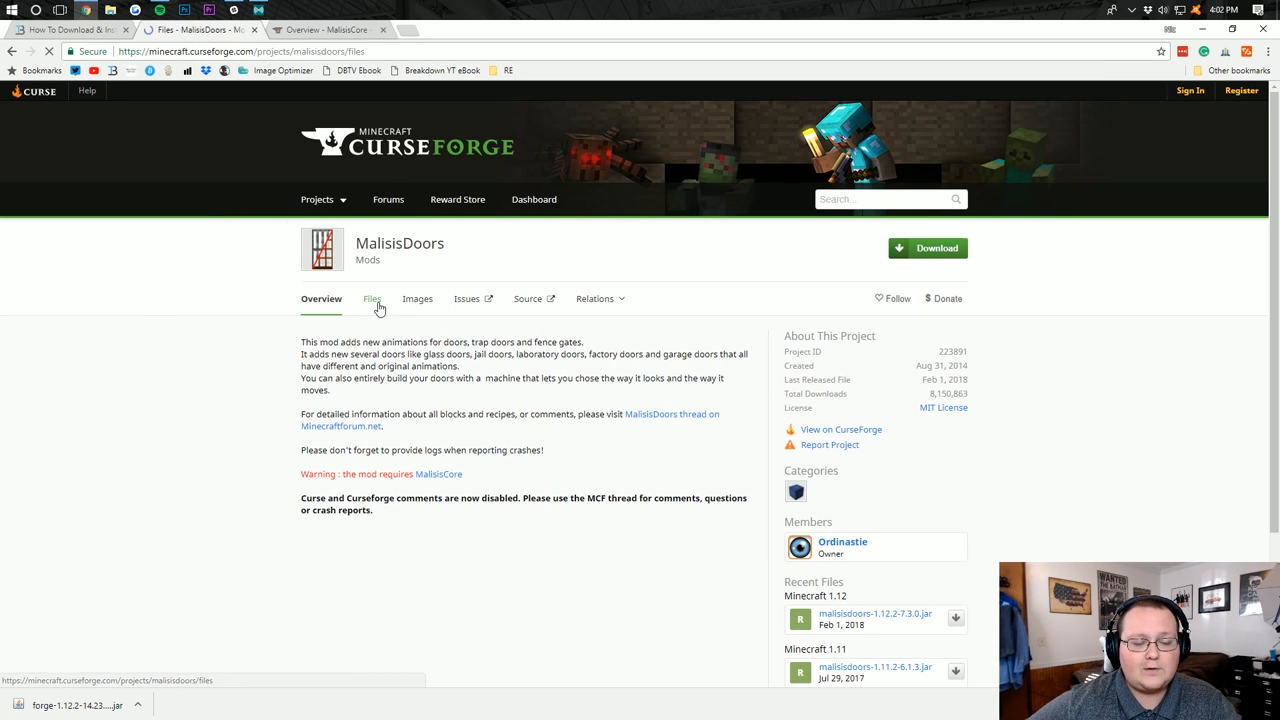
pyautogui.click(368, 298)
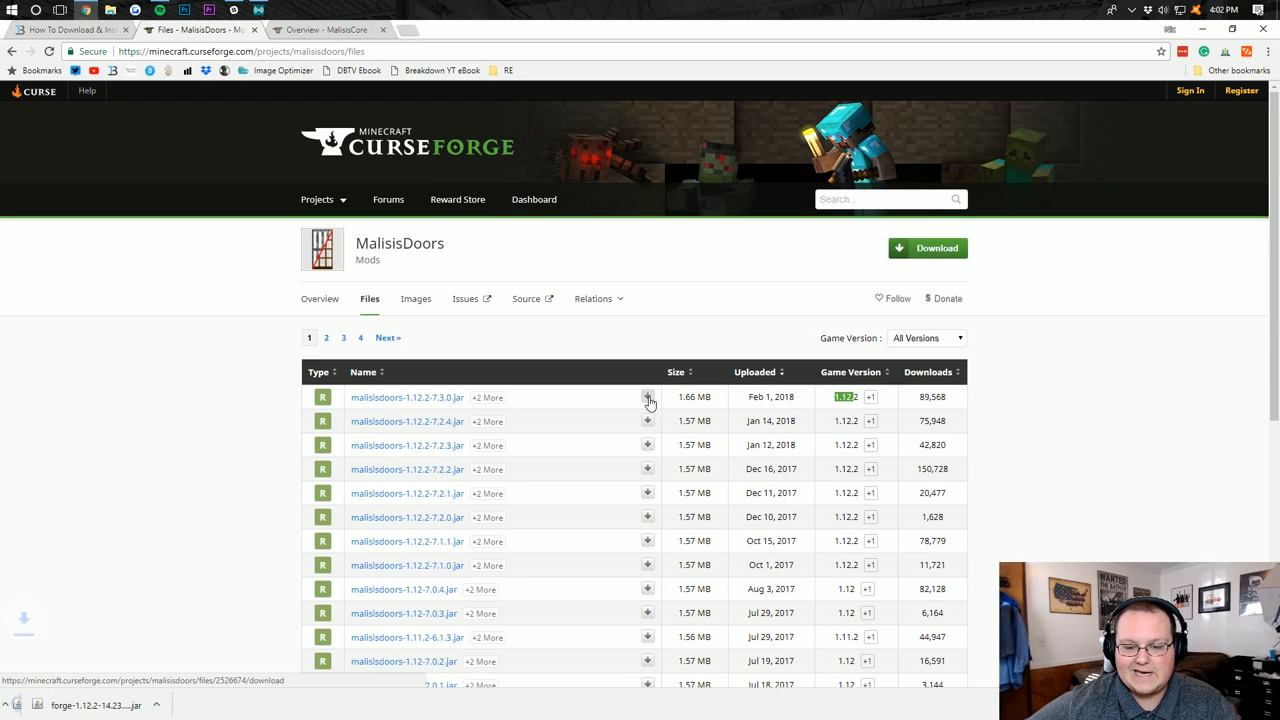
pyautogui.click(648, 396)
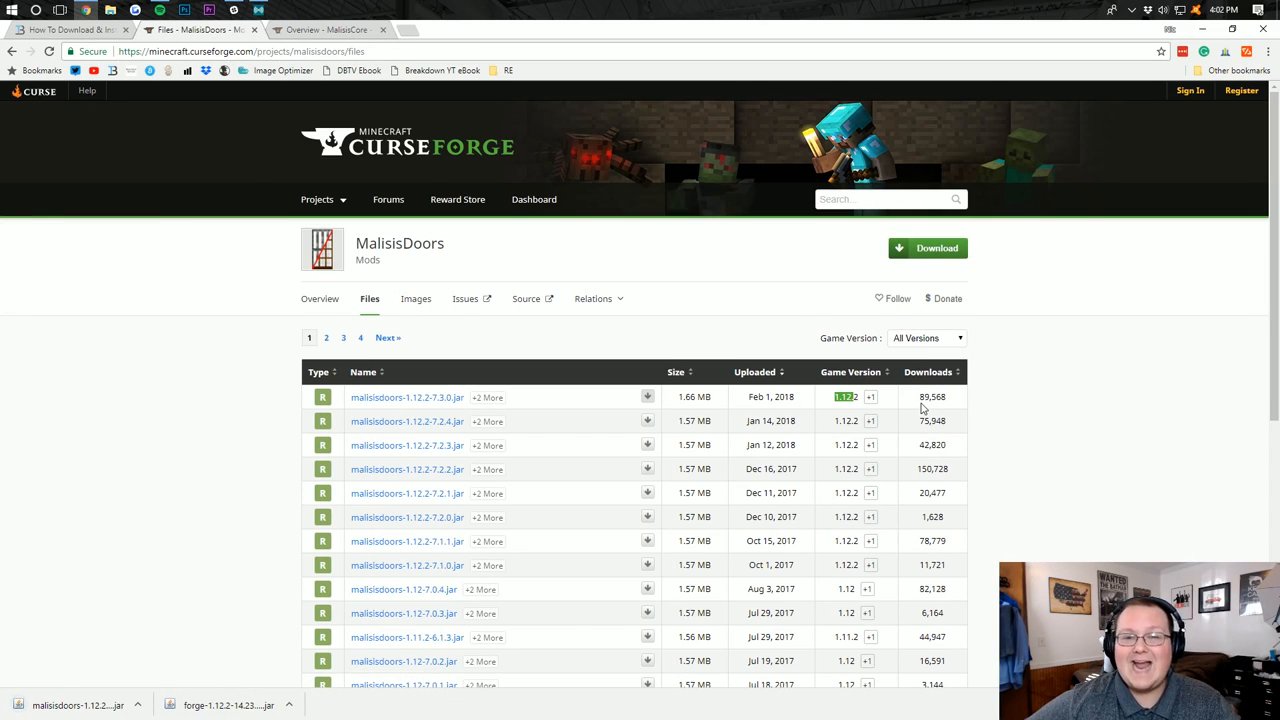
pyautogui.moveTo(916, 378)
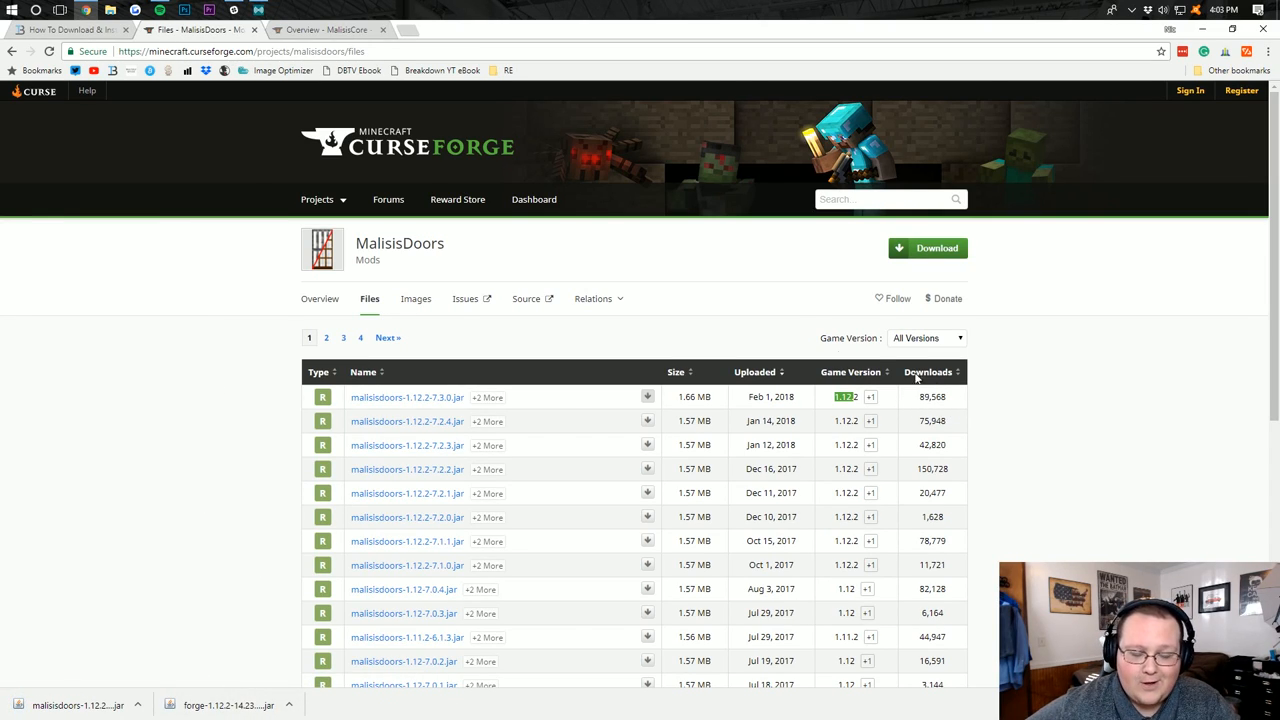
pyautogui.click(324, 30)
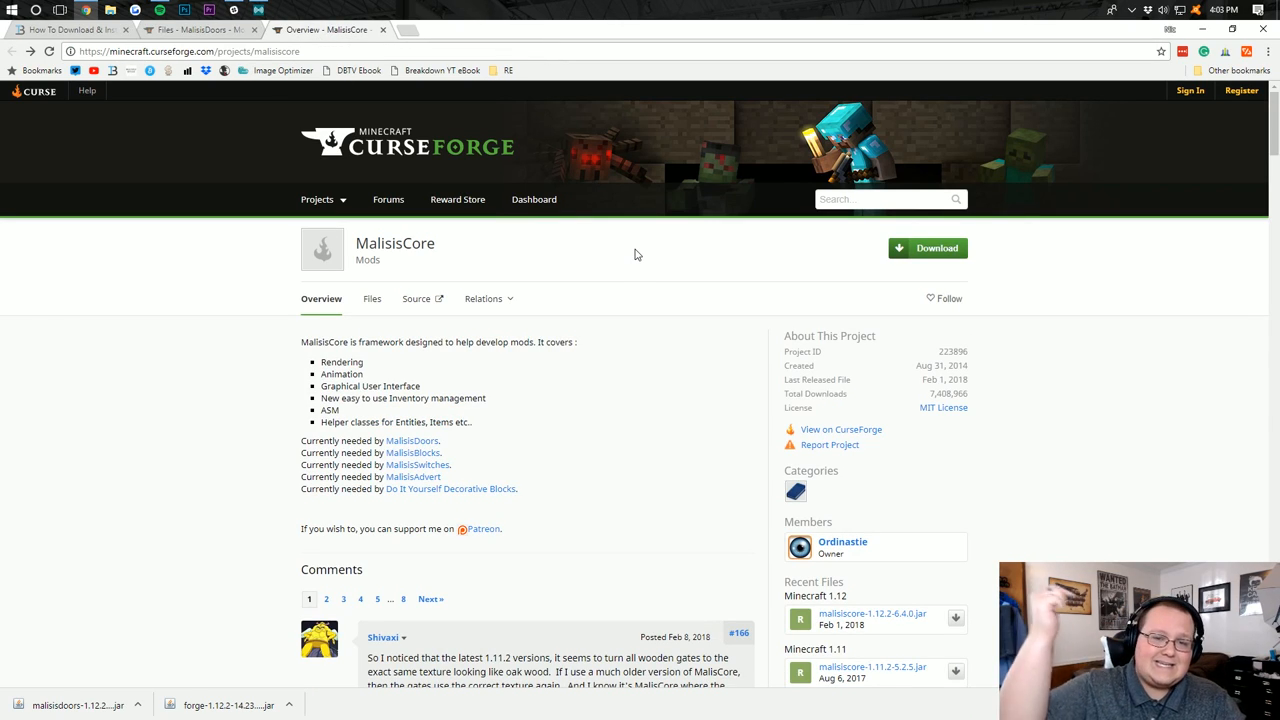
pyautogui.moveTo(780, 248)
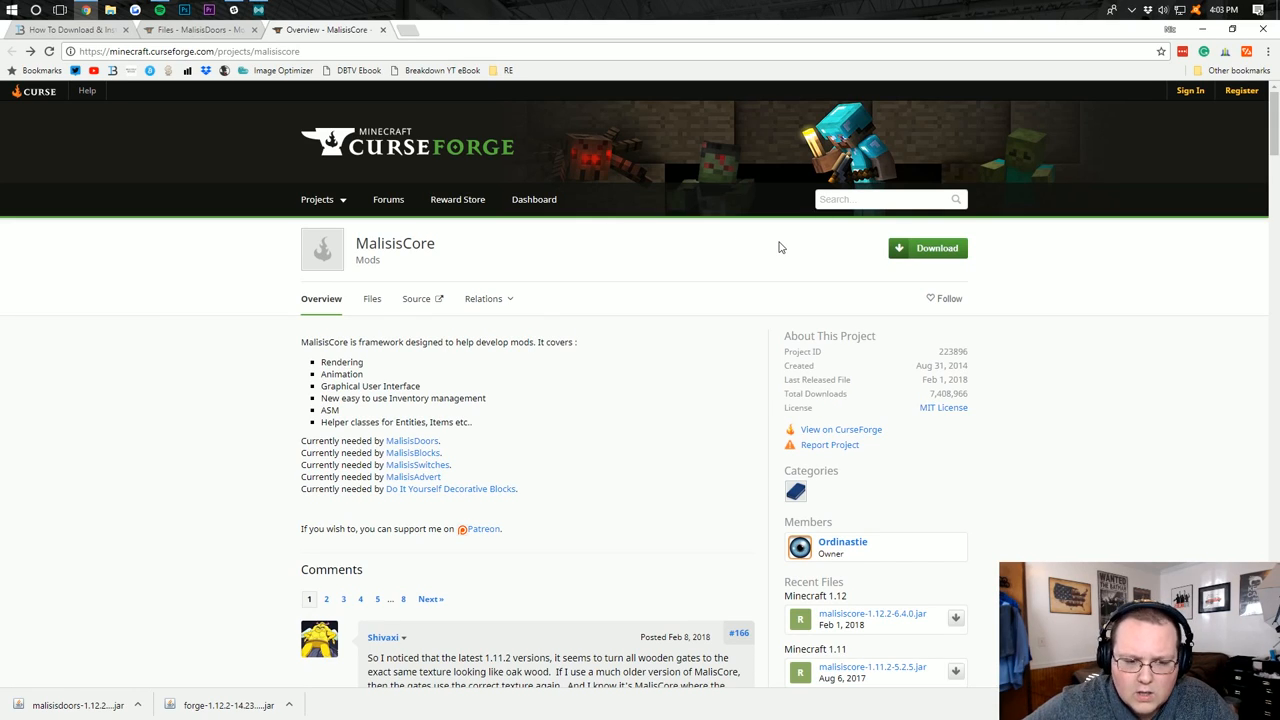
# Download malisiscore-1.12.2-6.4.0.jar from the MalisisCore Files list.
pyautogui.click(316, 200)
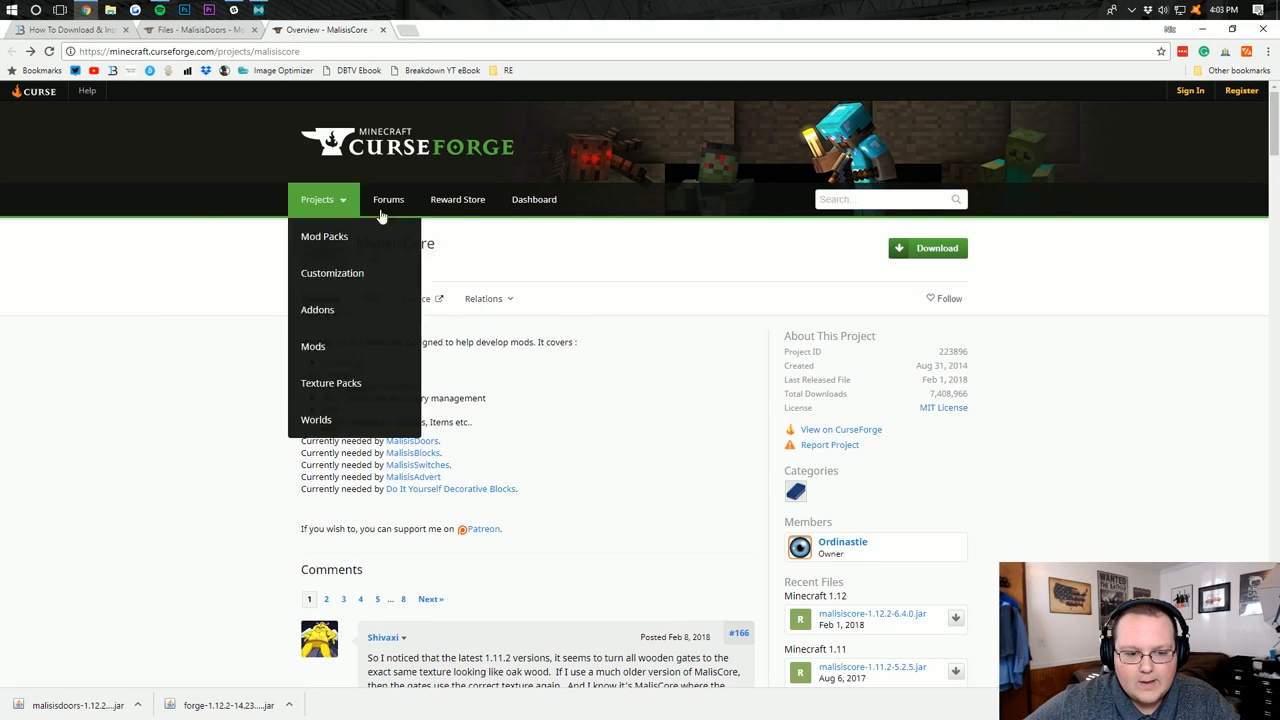
pyautogui.click(376, 298)
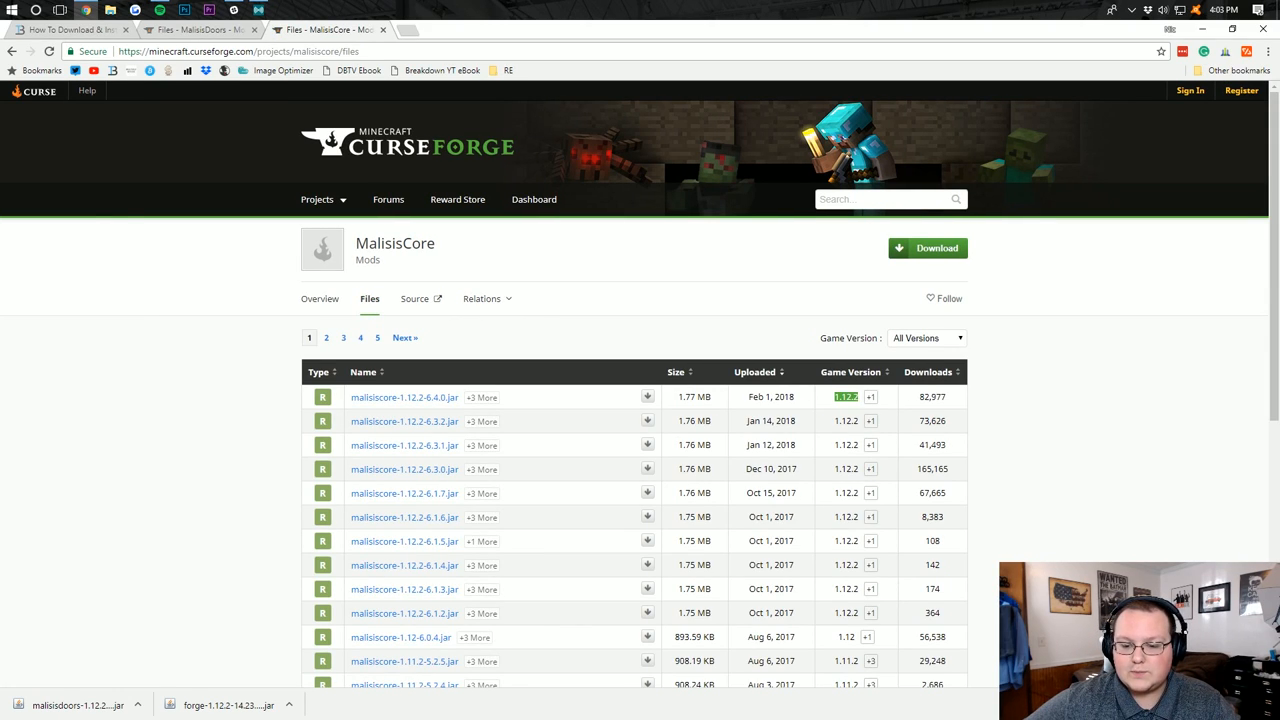
pyautogui.moveTo(808, 396)
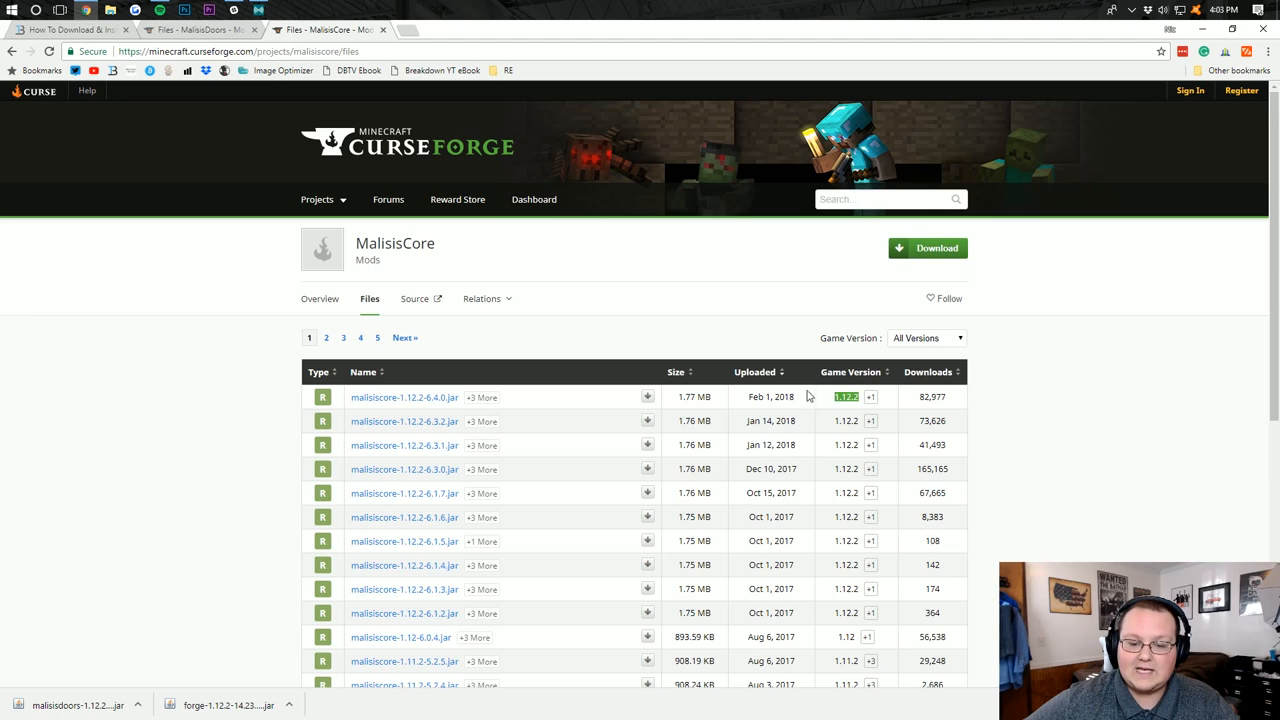
pyautogui.moveTo(648, 396)
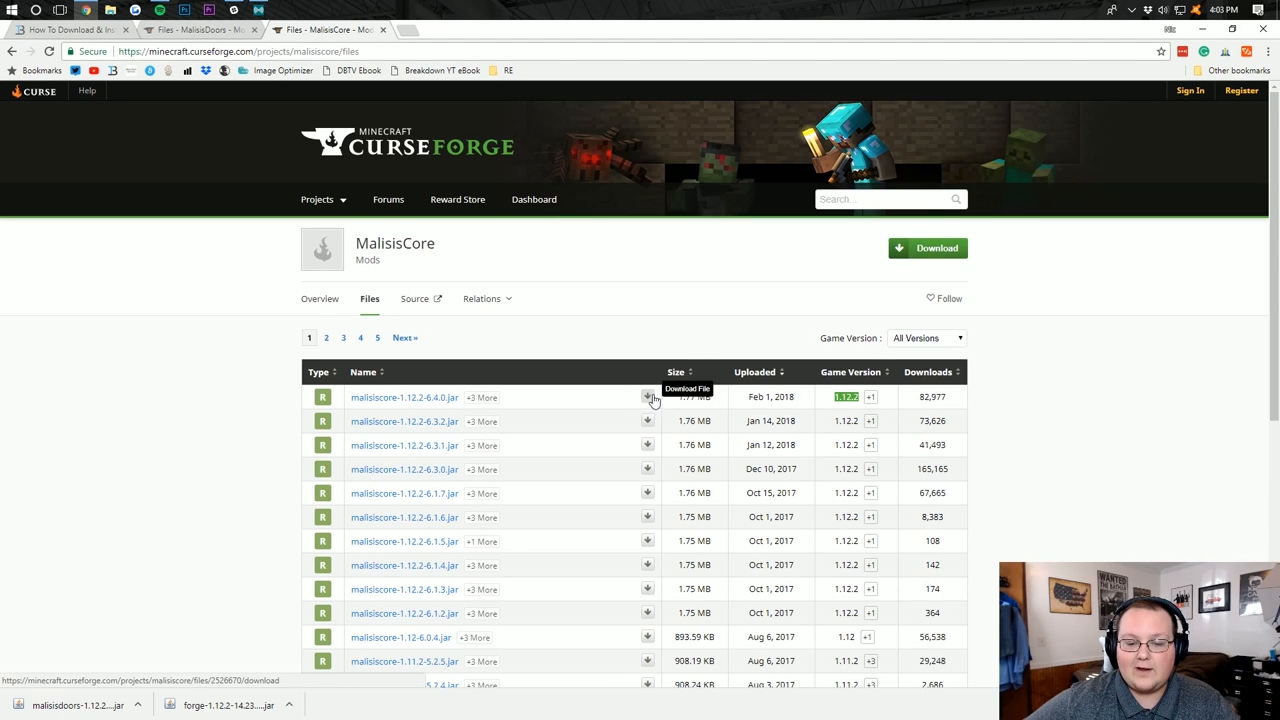
pyautogui.click(648, 396)
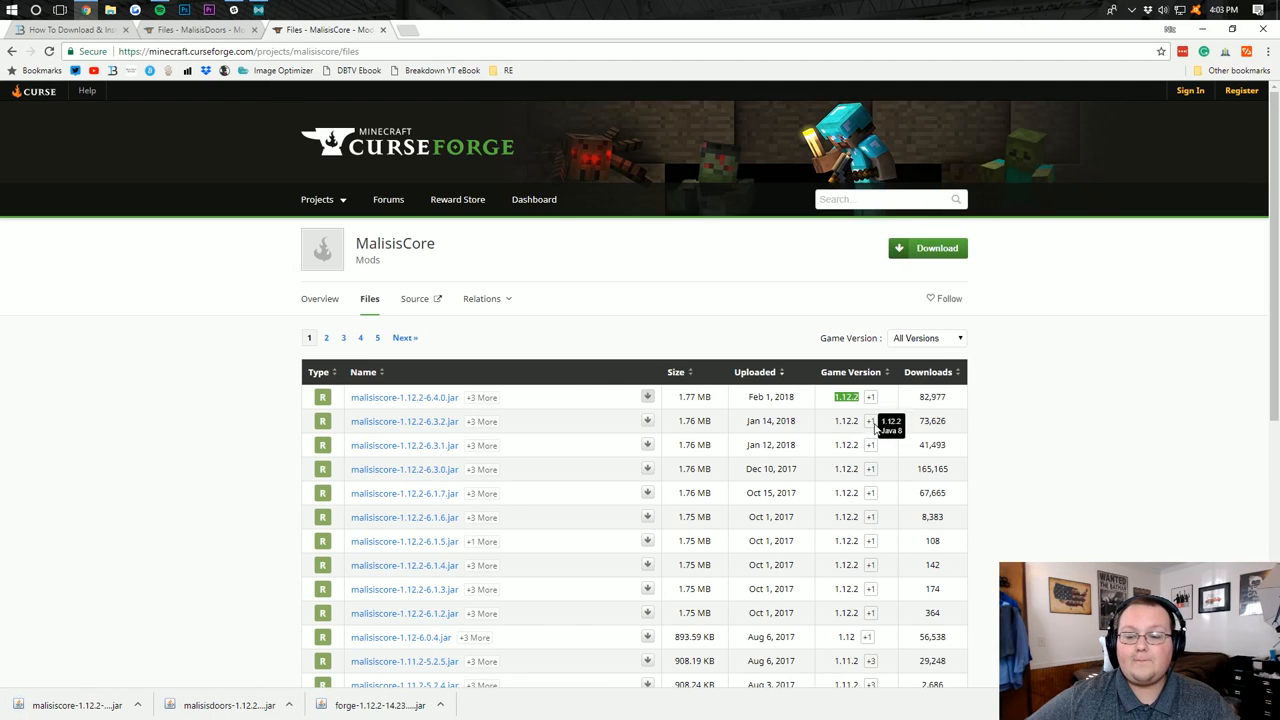
pyautogui.moveTo(940, 410)
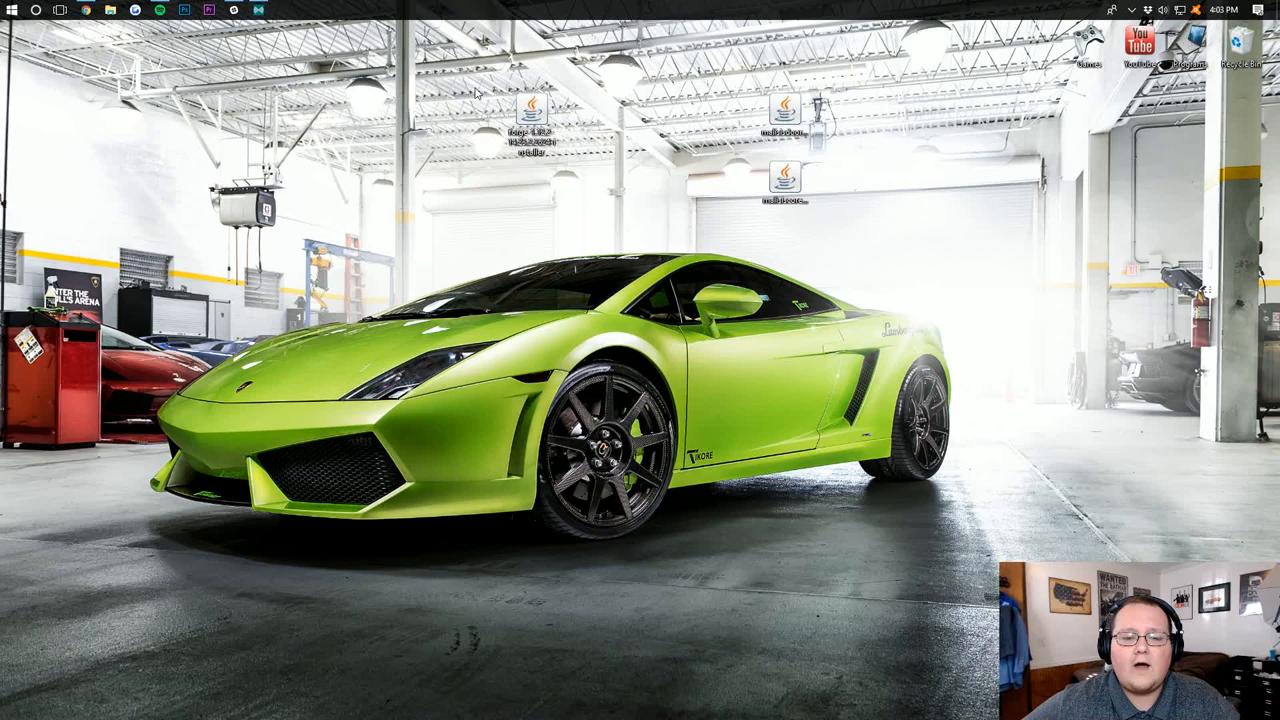
# Run the Forge 1.12.2 installer jar with Java and install the client profile.
pyautogui.rightClick(530, 120)
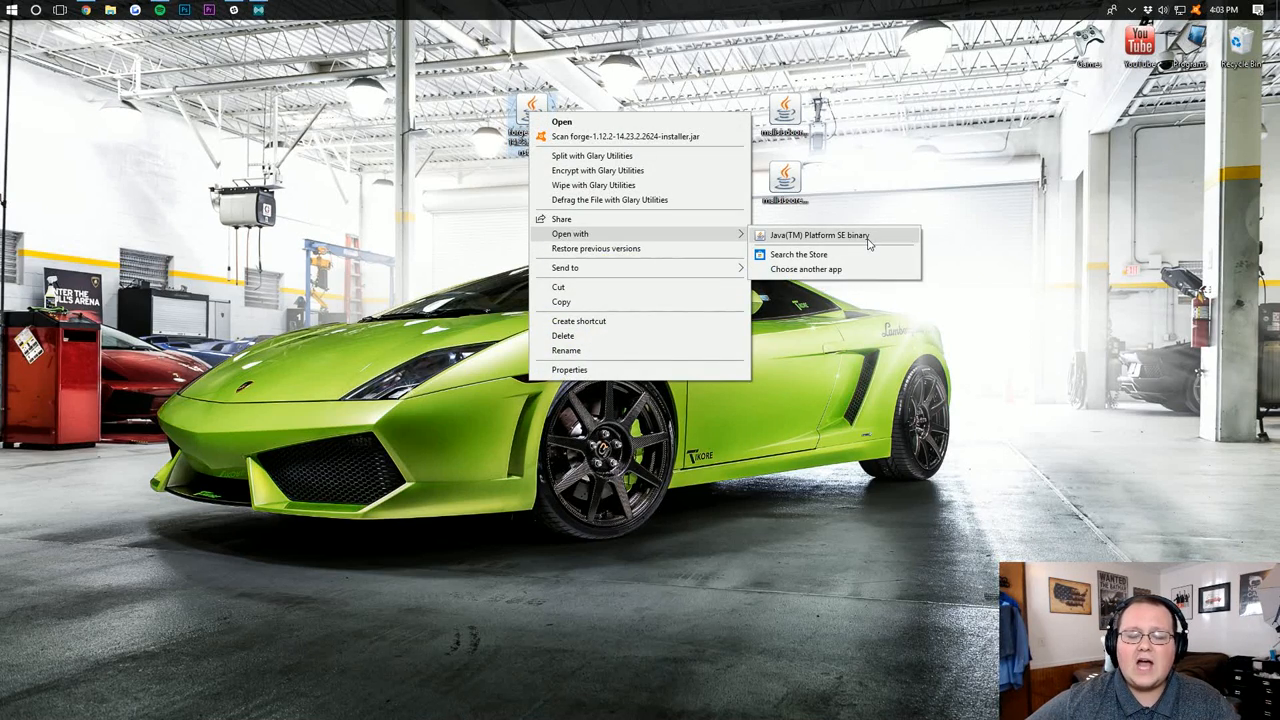
pyautogui.click(818, 236)
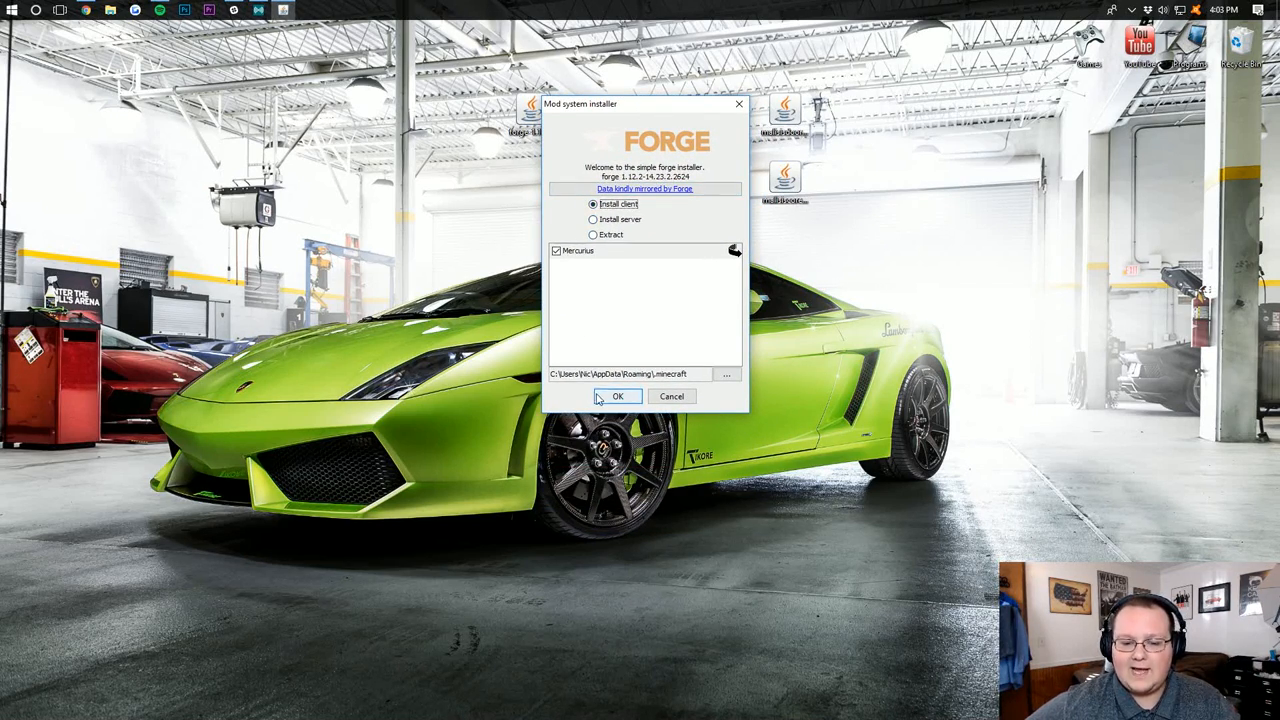
pyautogui.click(616, 396)
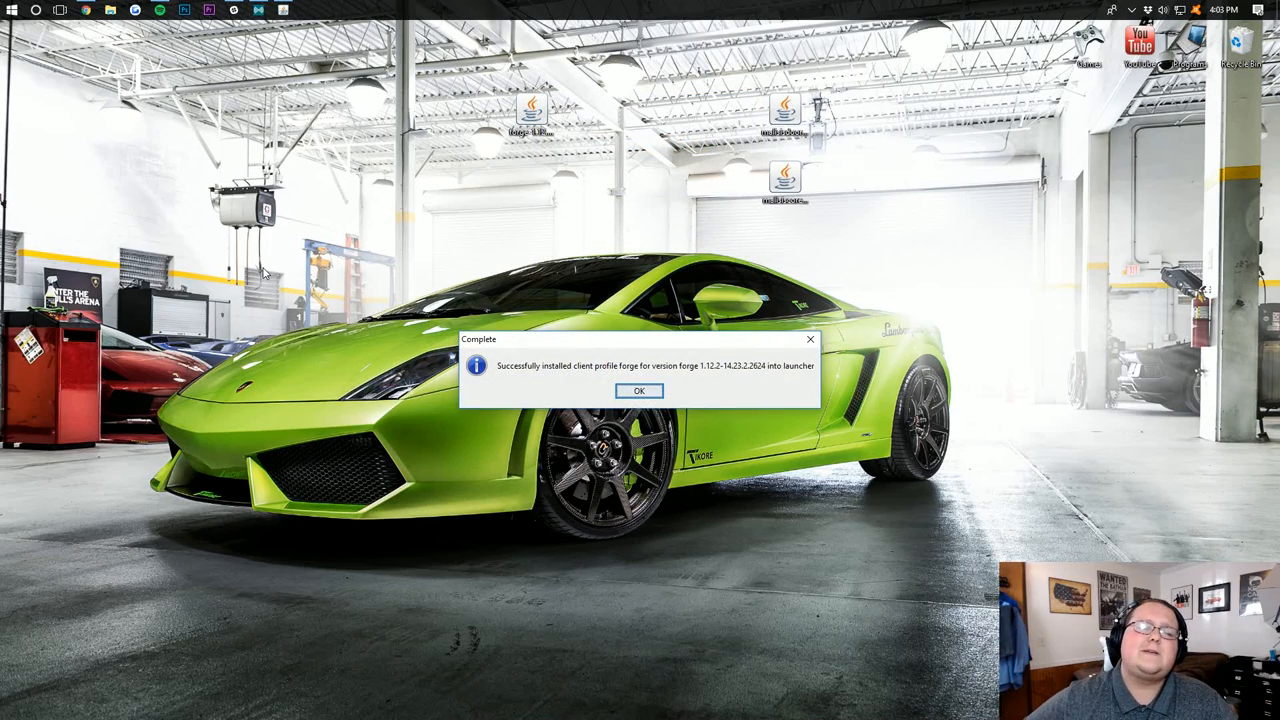
# Dismiss the 'Successfully installed client profile' message.
pyautogui.click(640, 390)
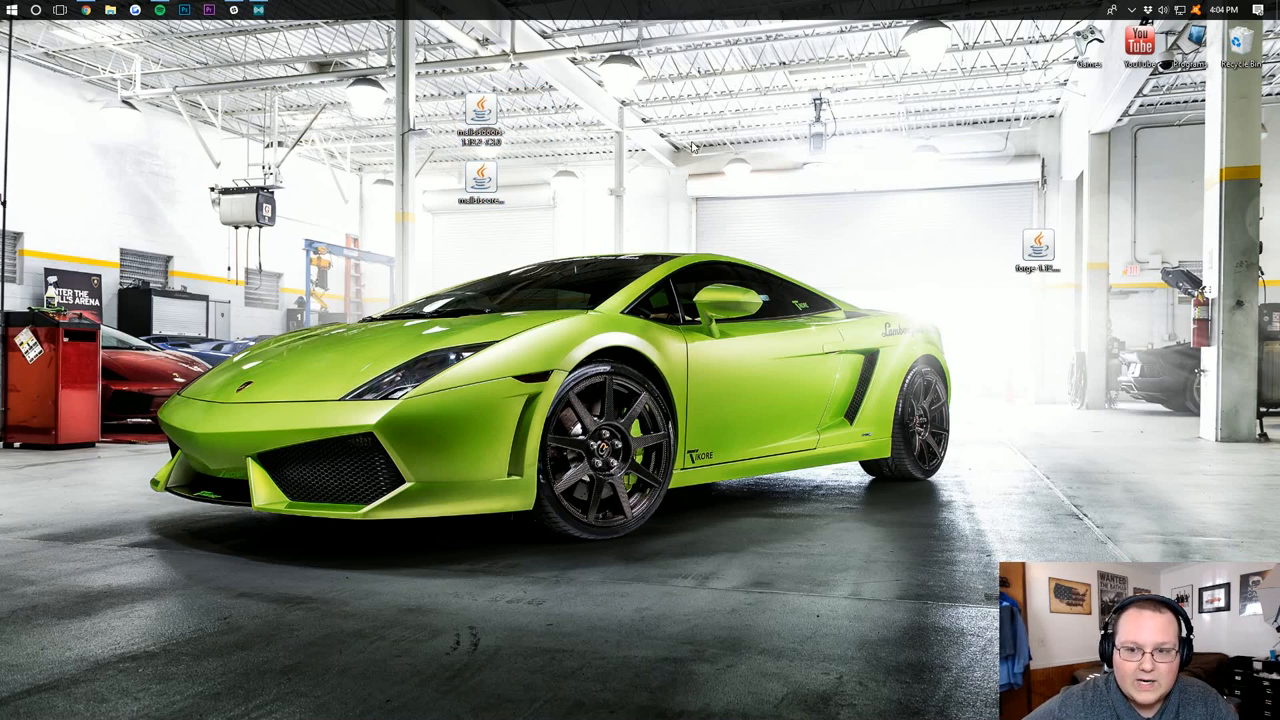
pyautogui.moveTo(692, 148)
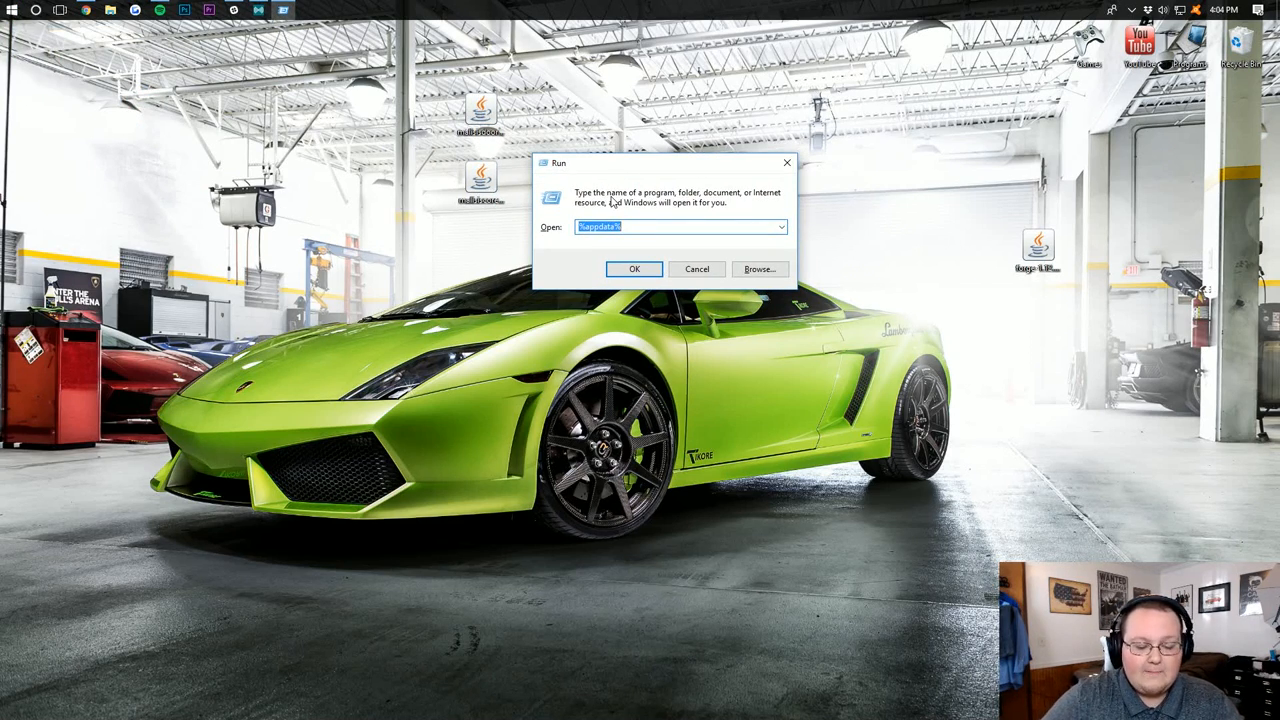
# Open the Roaming app-data folder via the Run box with %appdata%.
pyautogui.write('%app')
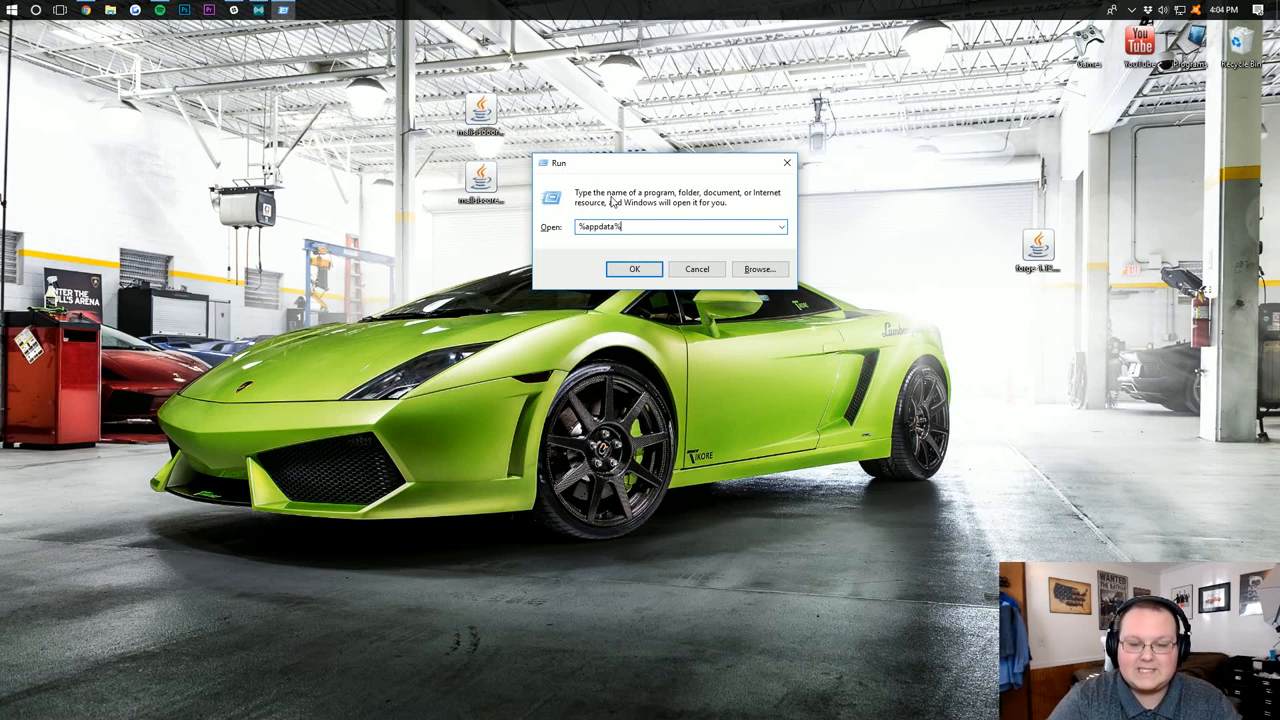
pyautogui.moveTo(622, 264)
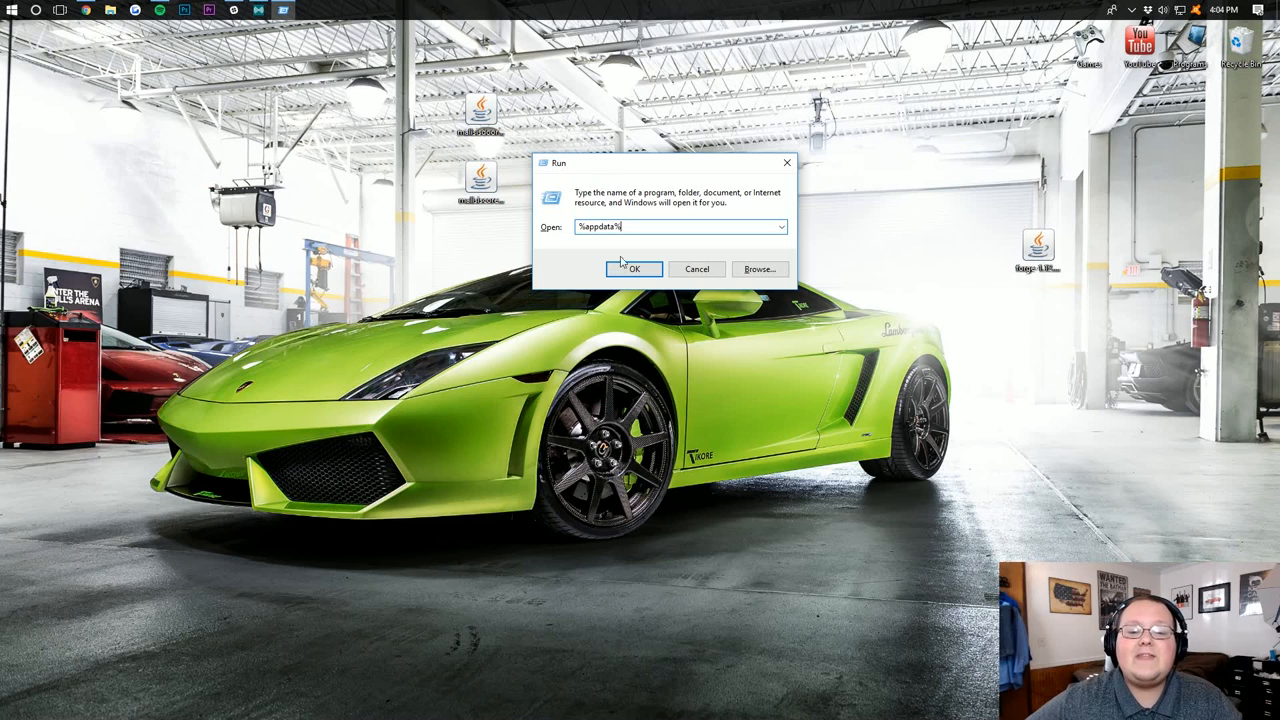
pyautogui.click(634, 268)
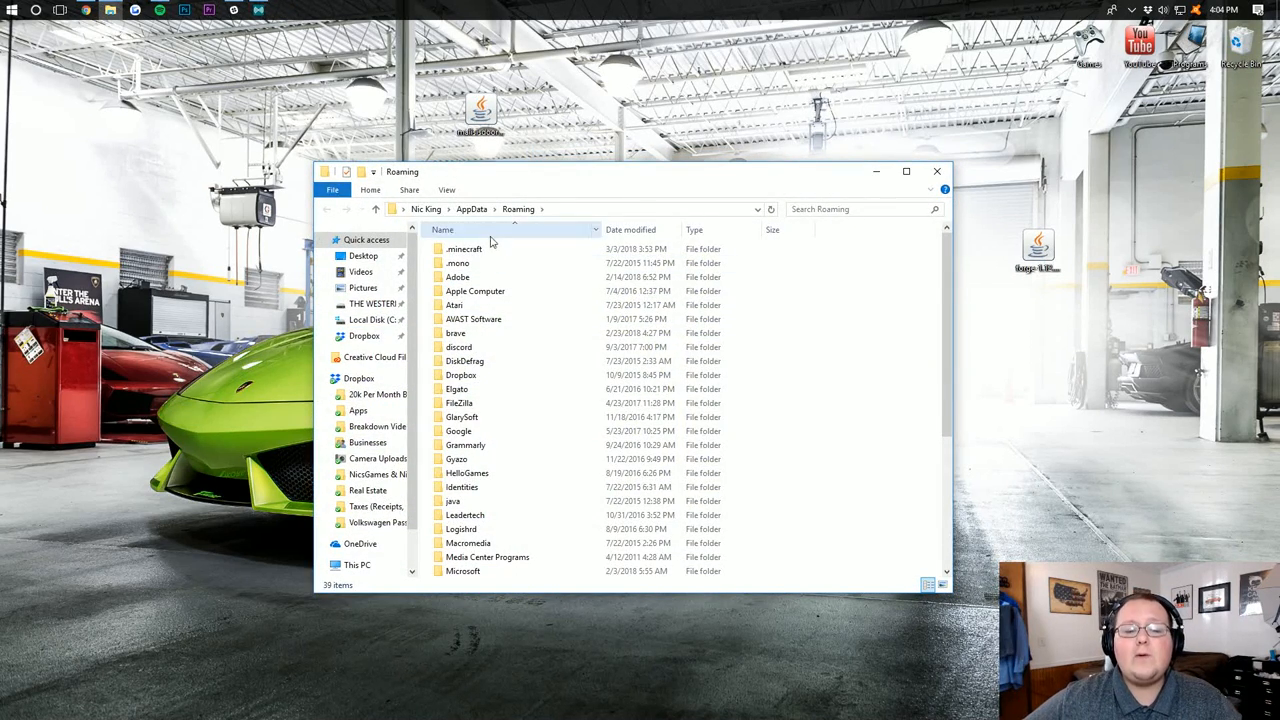
# Create a mods folder in .minecraft and move both Malisis jars into it.
pyautogui.doubleClick(464, 248)
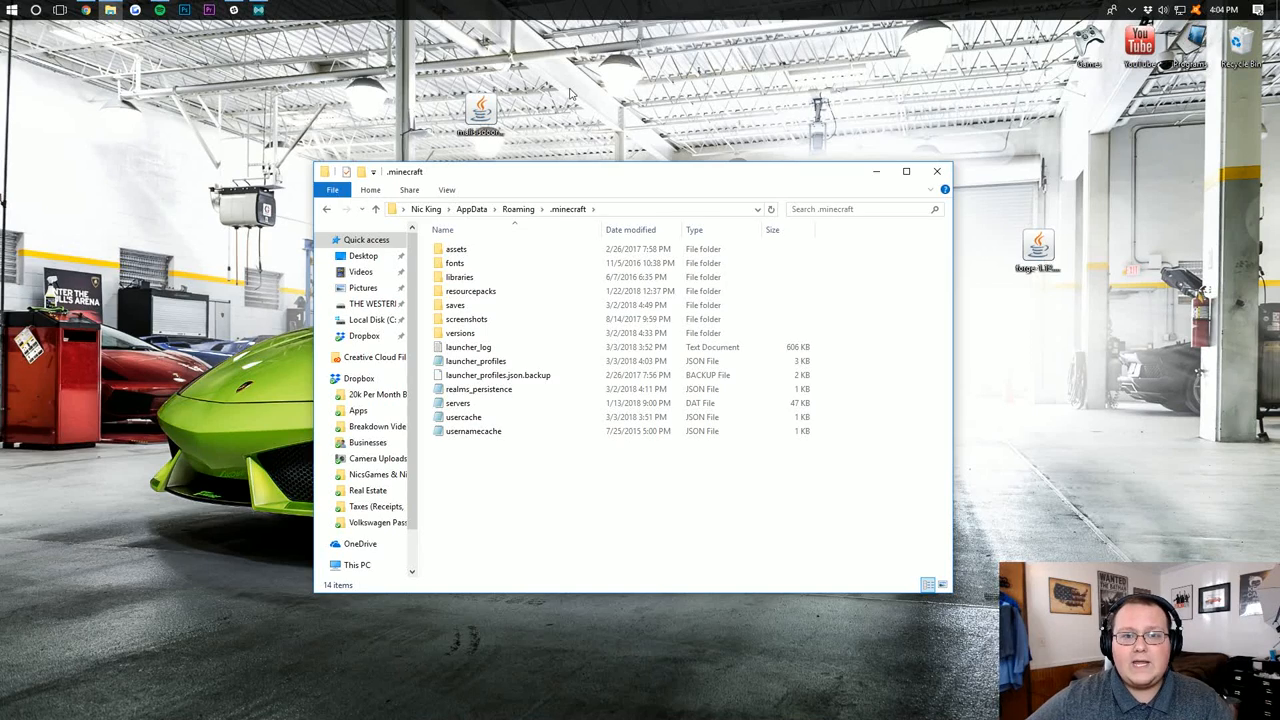
pyautogui.moveTo(486, 464)
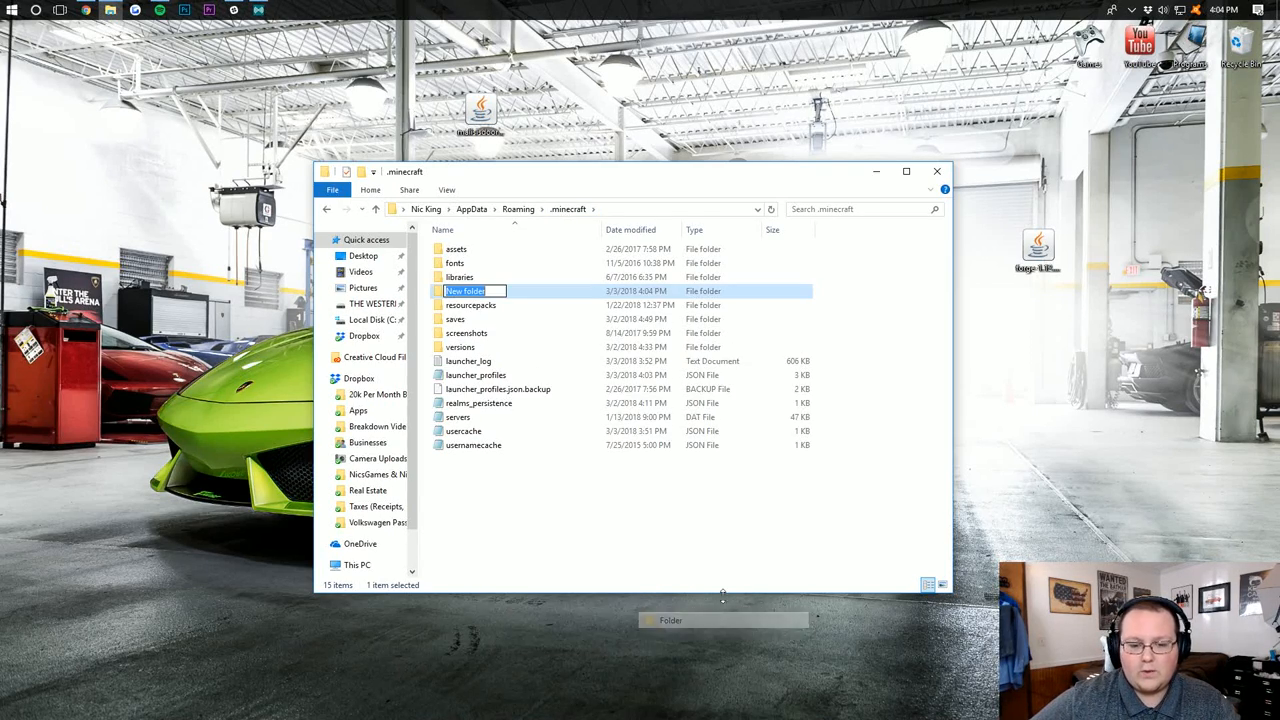
pyautogui.write('mods')
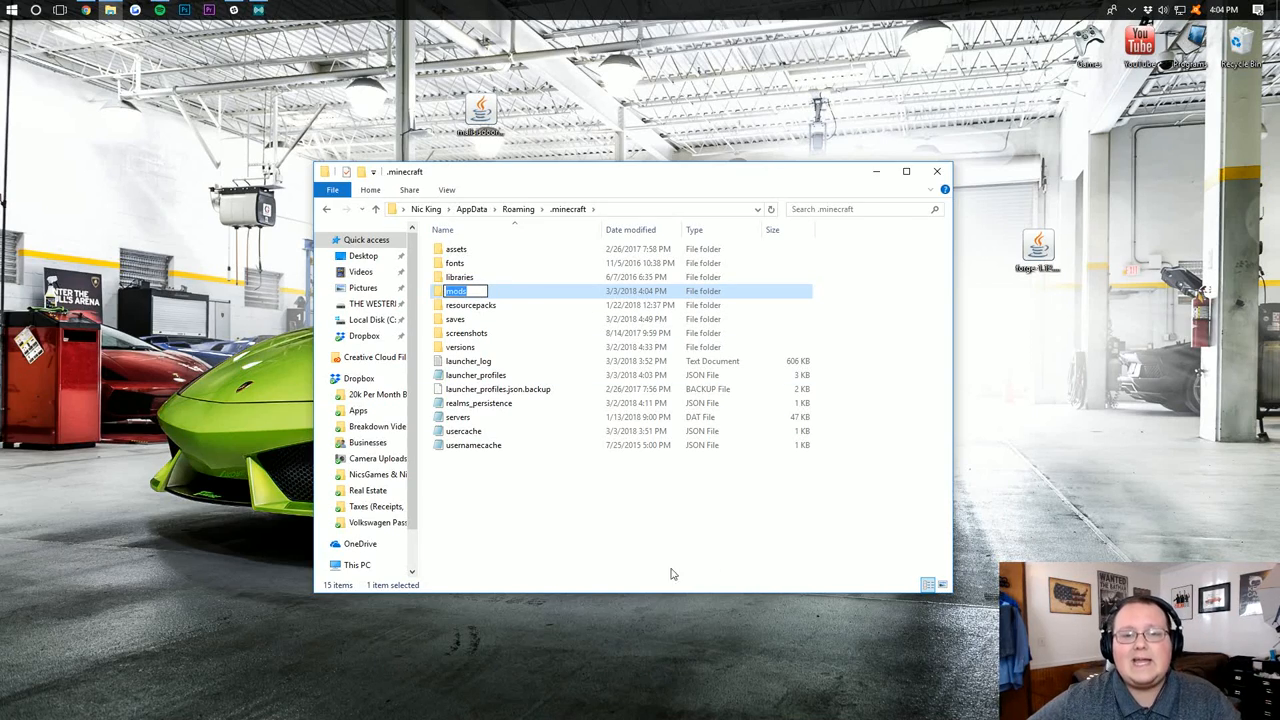
pyautogui.doubleClick(456, 290)
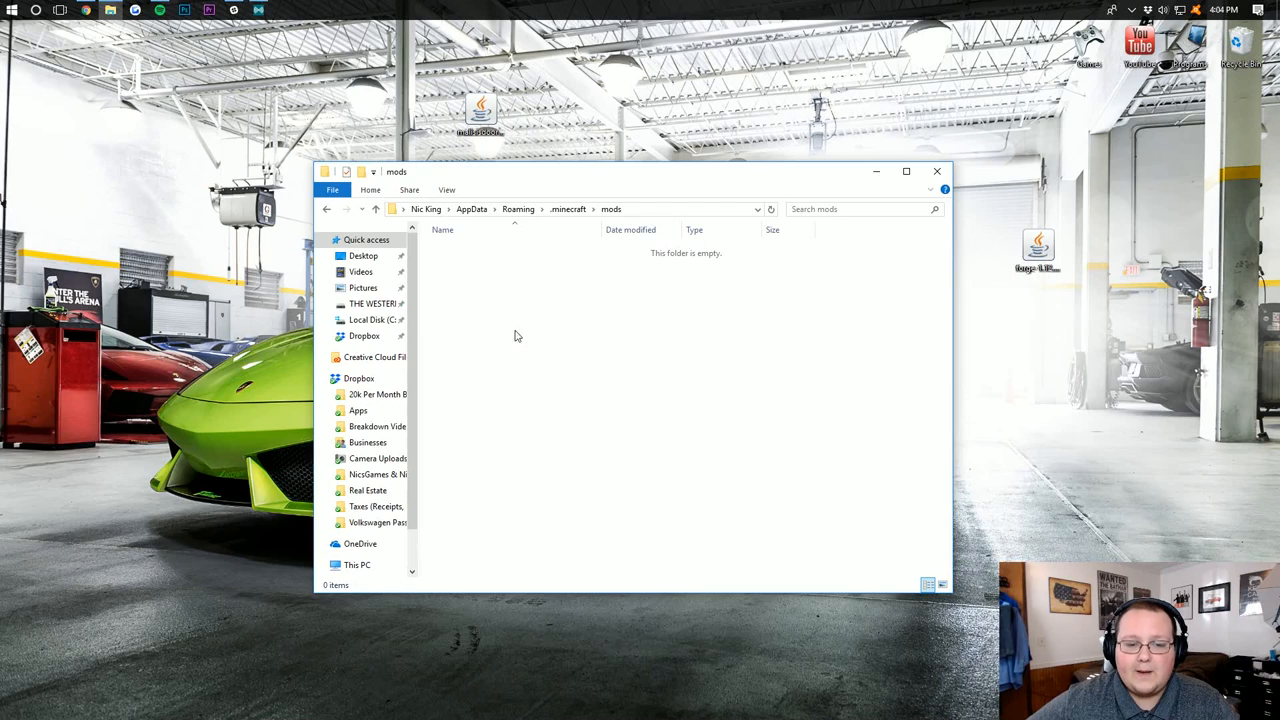
pyautogui.moveTo(630, 172); pyautogui.dragTo(640, 214)
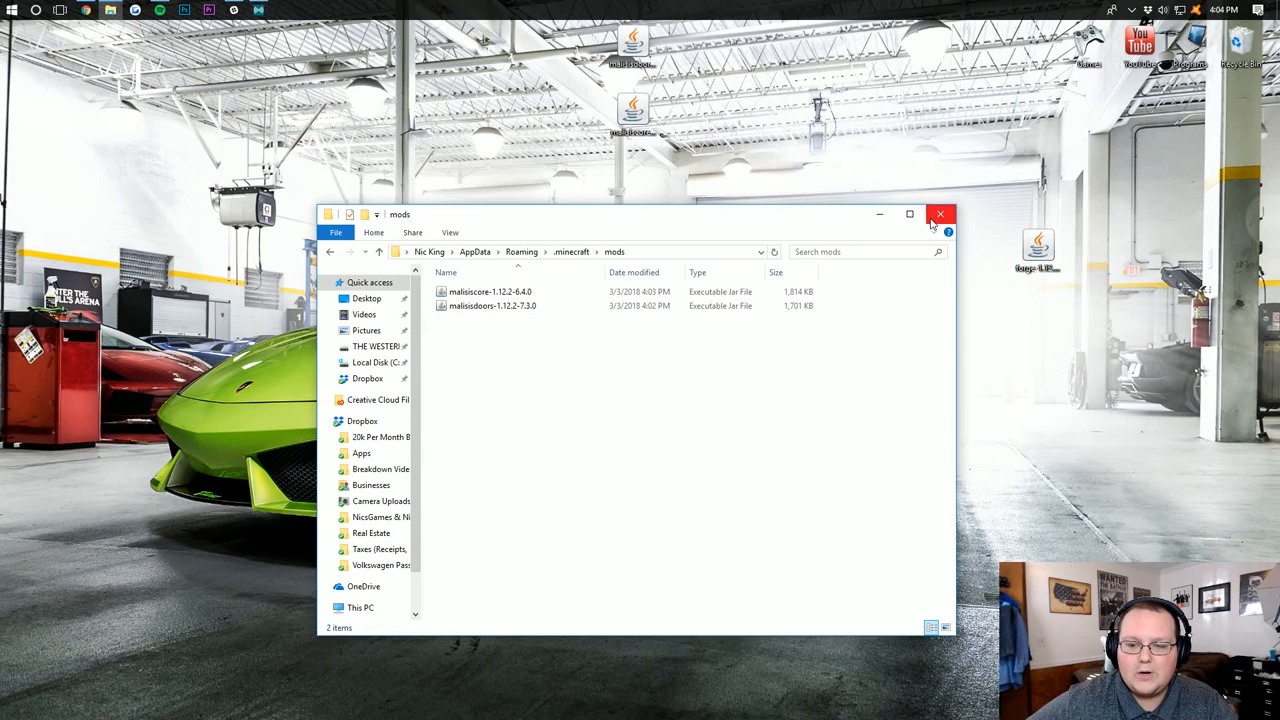
pyautogui.click(940, 214)
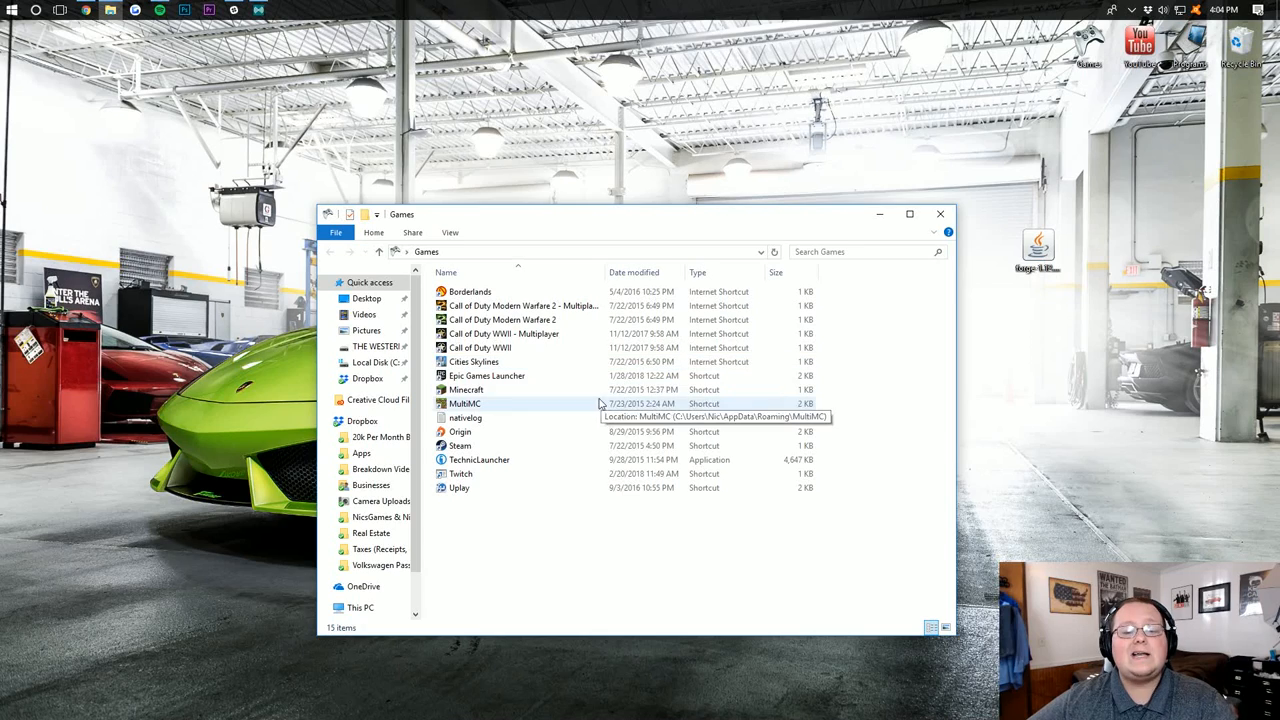
# Launch the Minecraft Launcher from the Games folder and show the profile list beside PLAY.
pyautogui.doubleClick(466, 388)
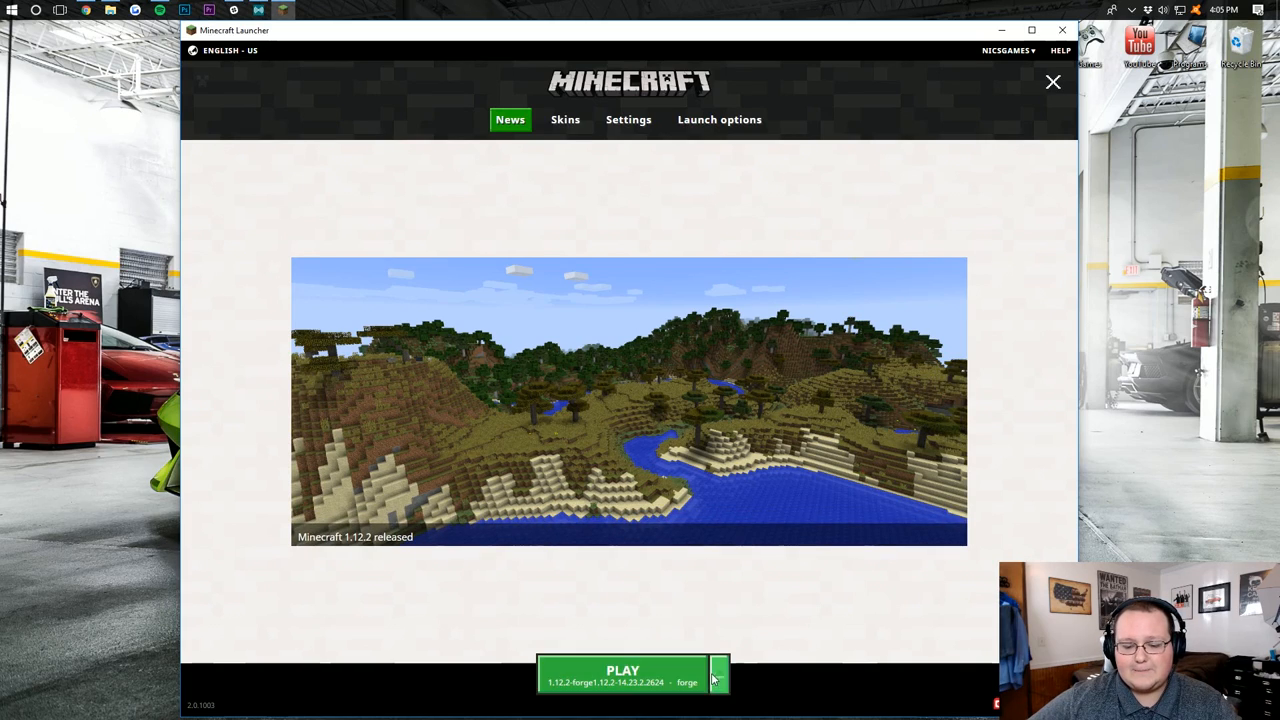
pyautogui.click(718, 676)
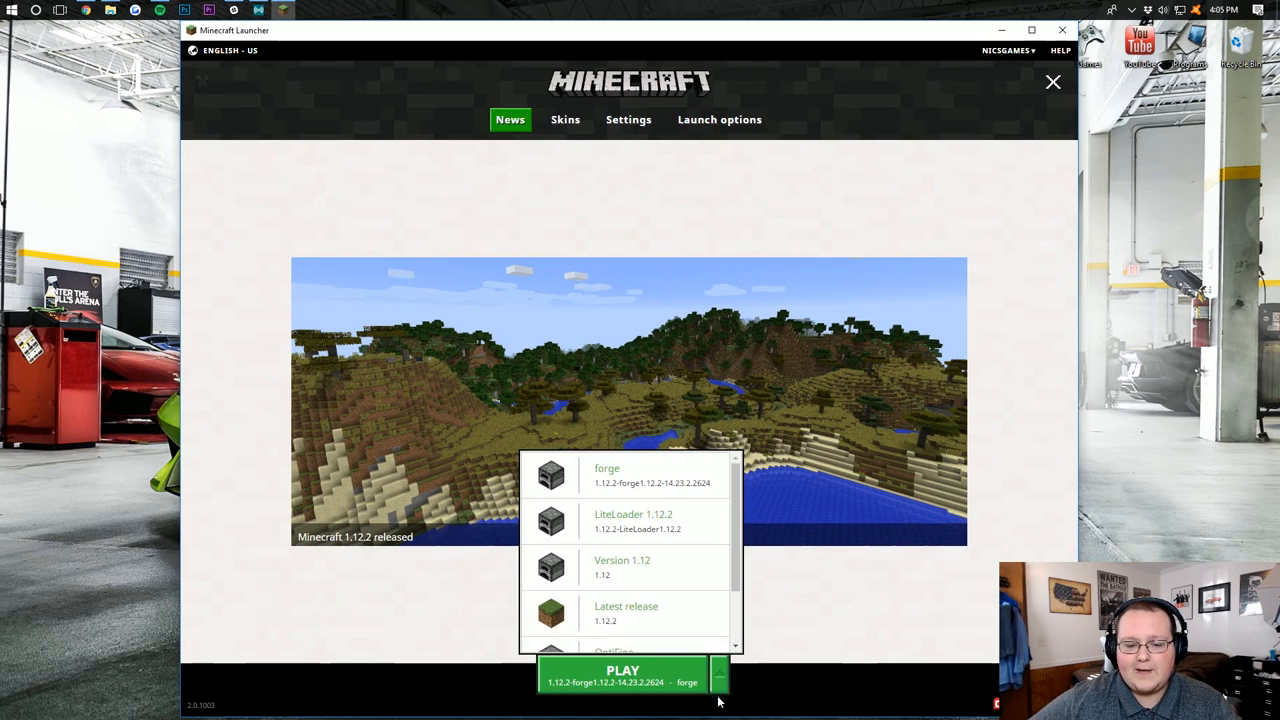
pyautogui.moveTo(608, 476)
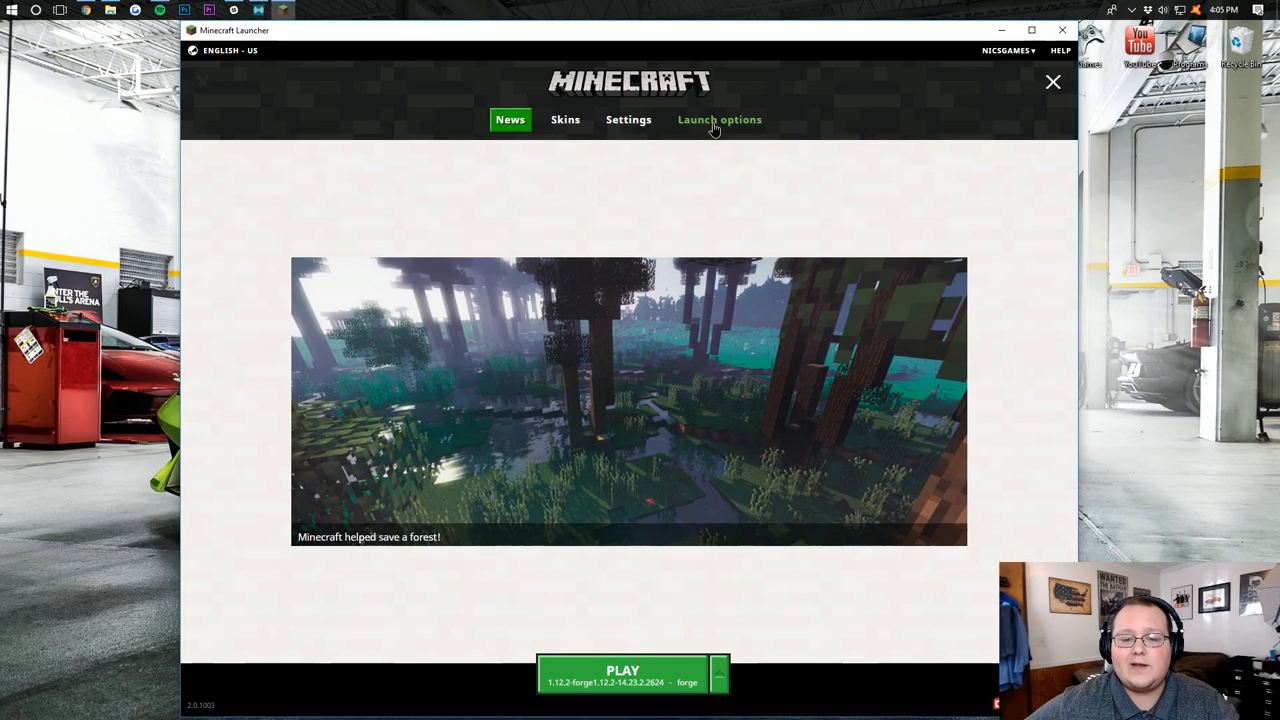
# In Launch options, check the forge profile uses version 1.12.2-forge1.12.2-14.23.2.2624.
pyautogui.click(720, 120)
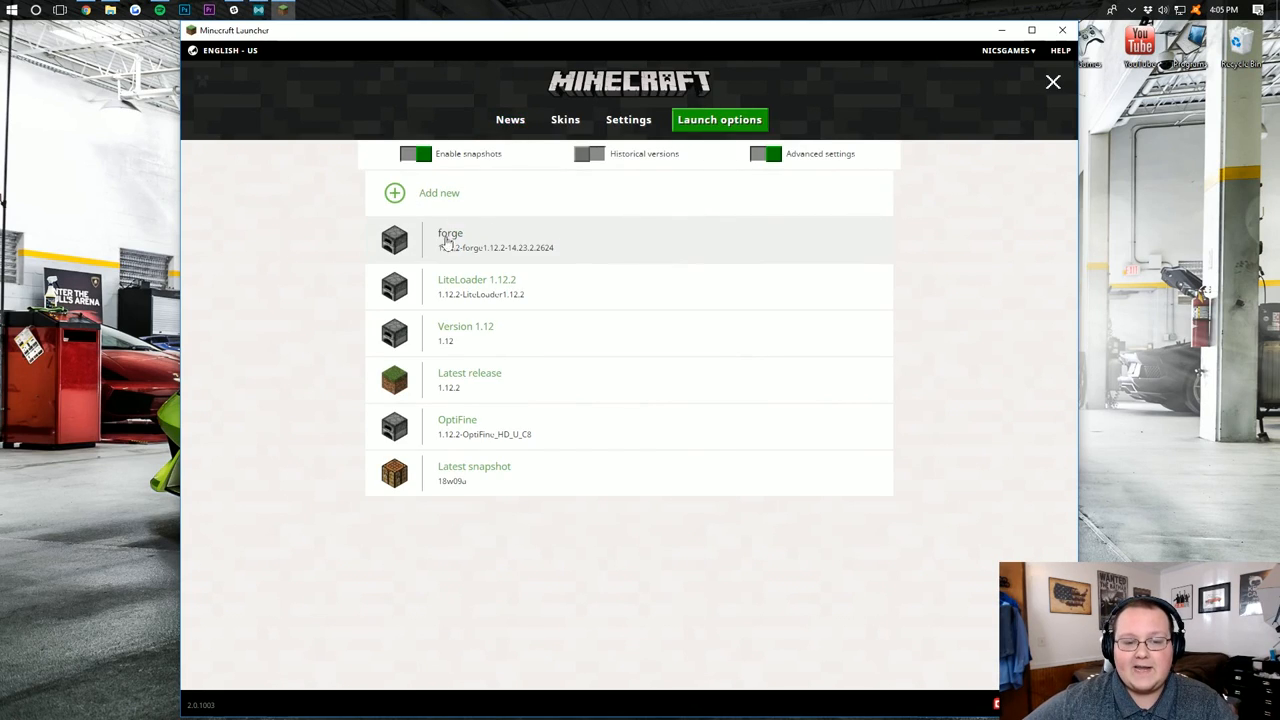
pyautogui.click(450, 240)
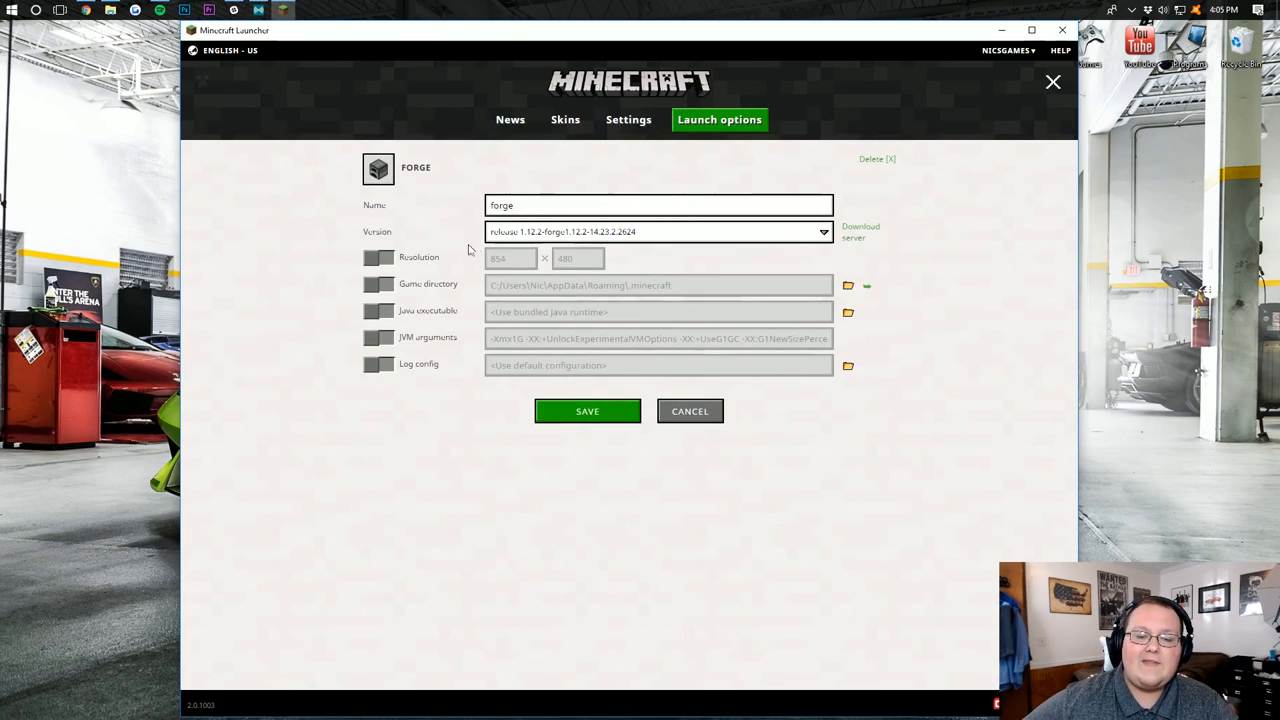
pyautogui.click(822, 232)
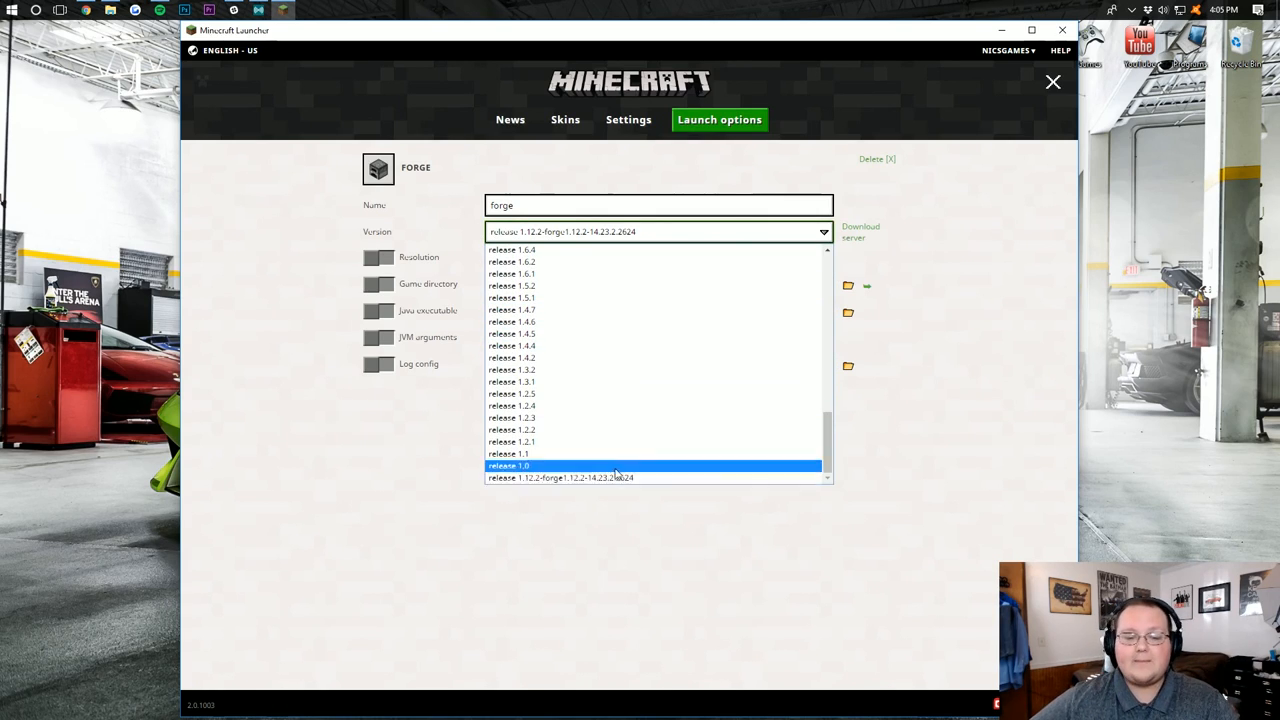
pyautogui.moveTo(708, 356)
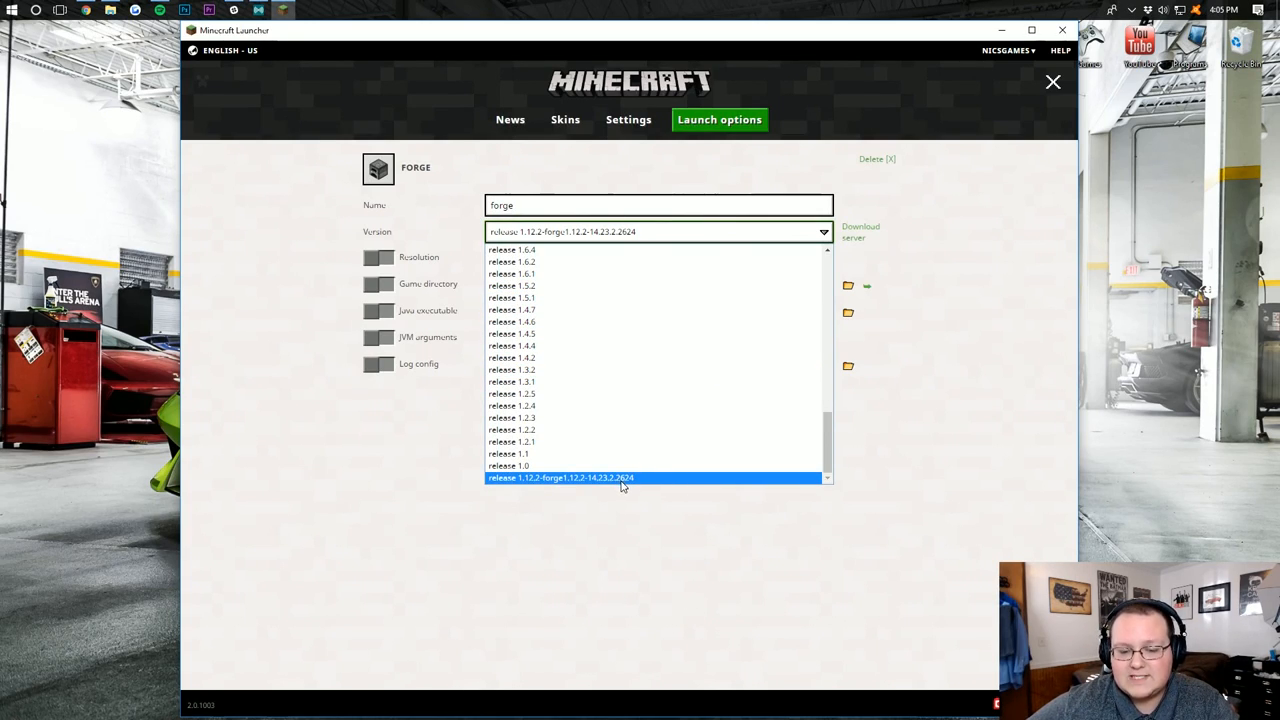
pyautogui.moveTo(636, 490)
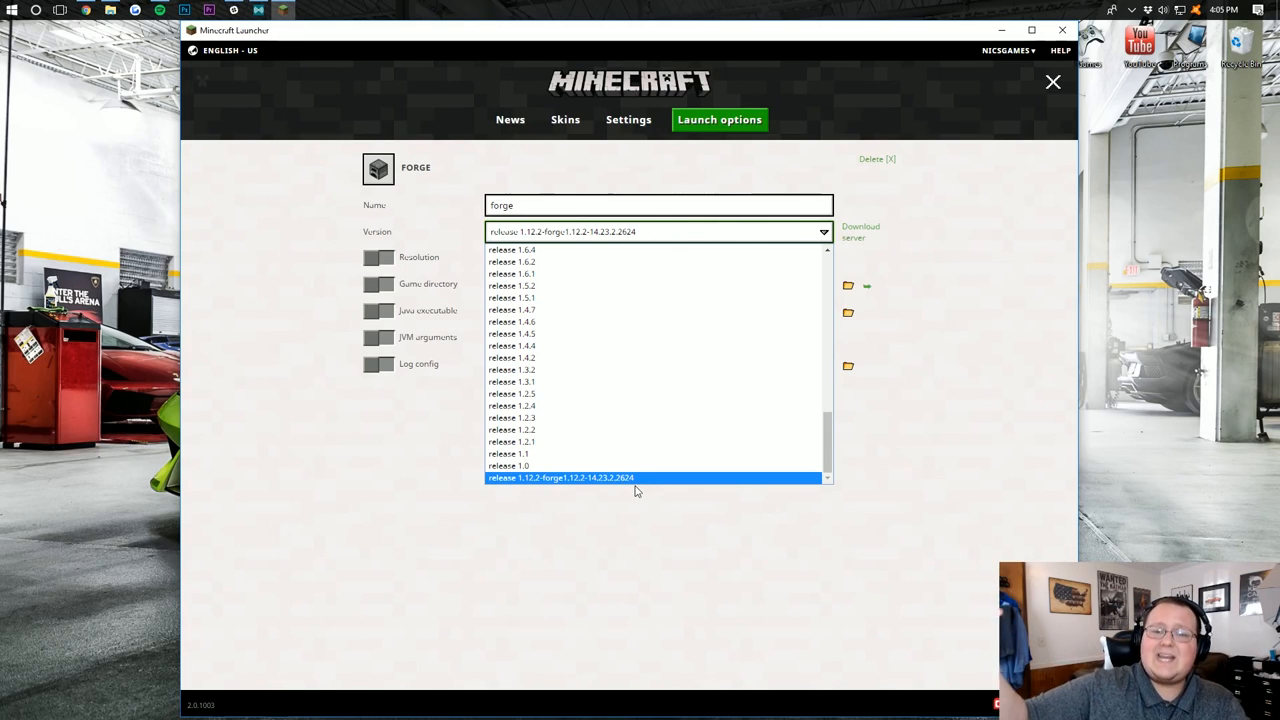
pyautogui.moveTo(620, 486)
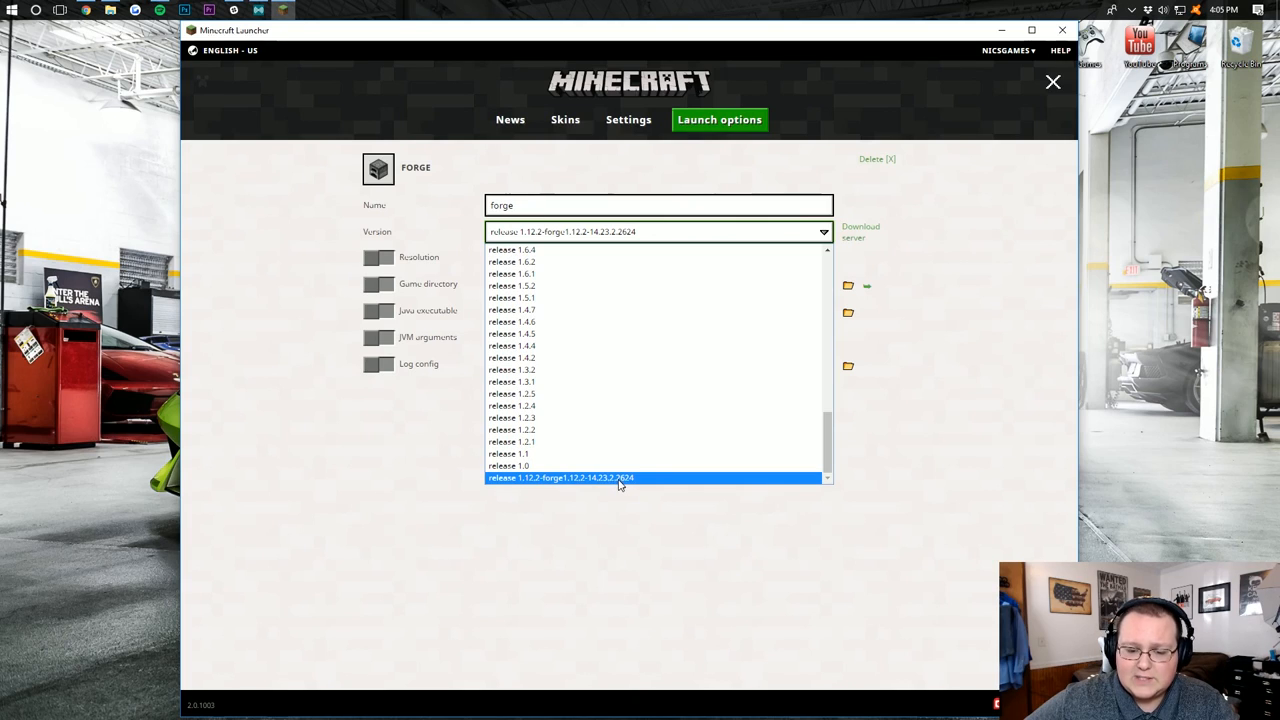
pyautogui.moveTo(642, 482)
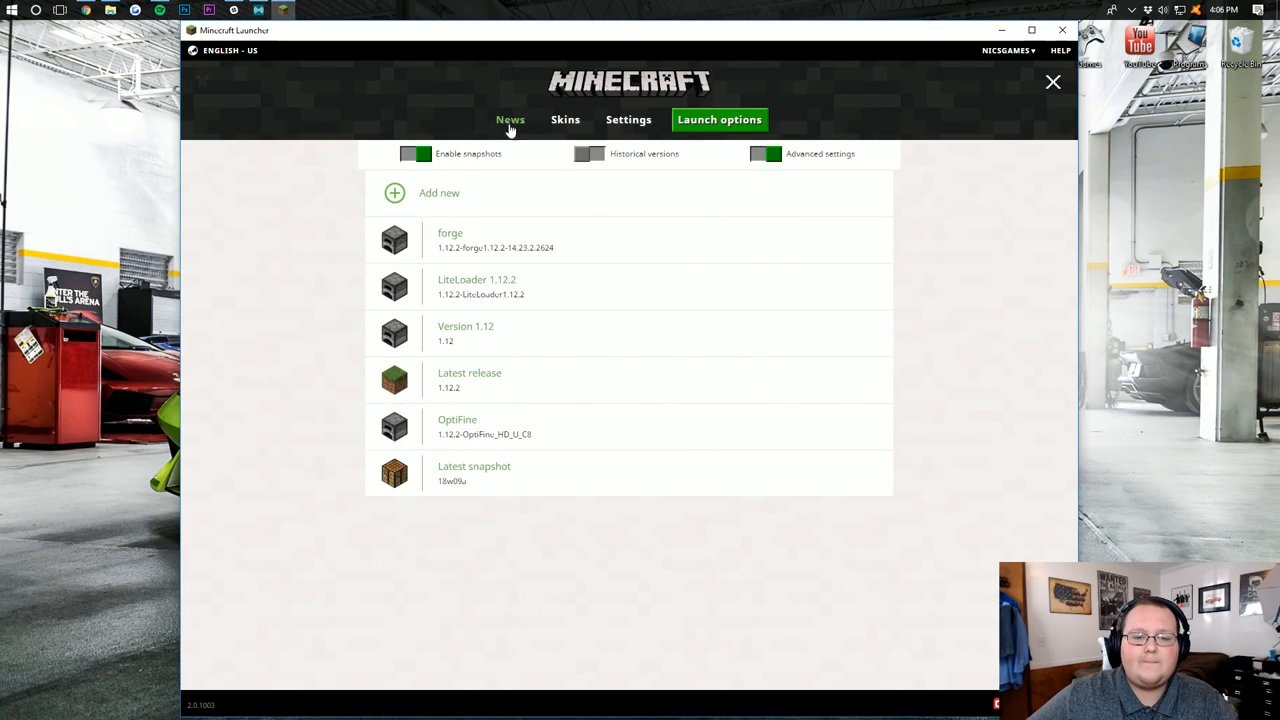
# From the News page, launch Minecraft 1.12.2 with the forge profile.
pyautogui.click(510, 120)
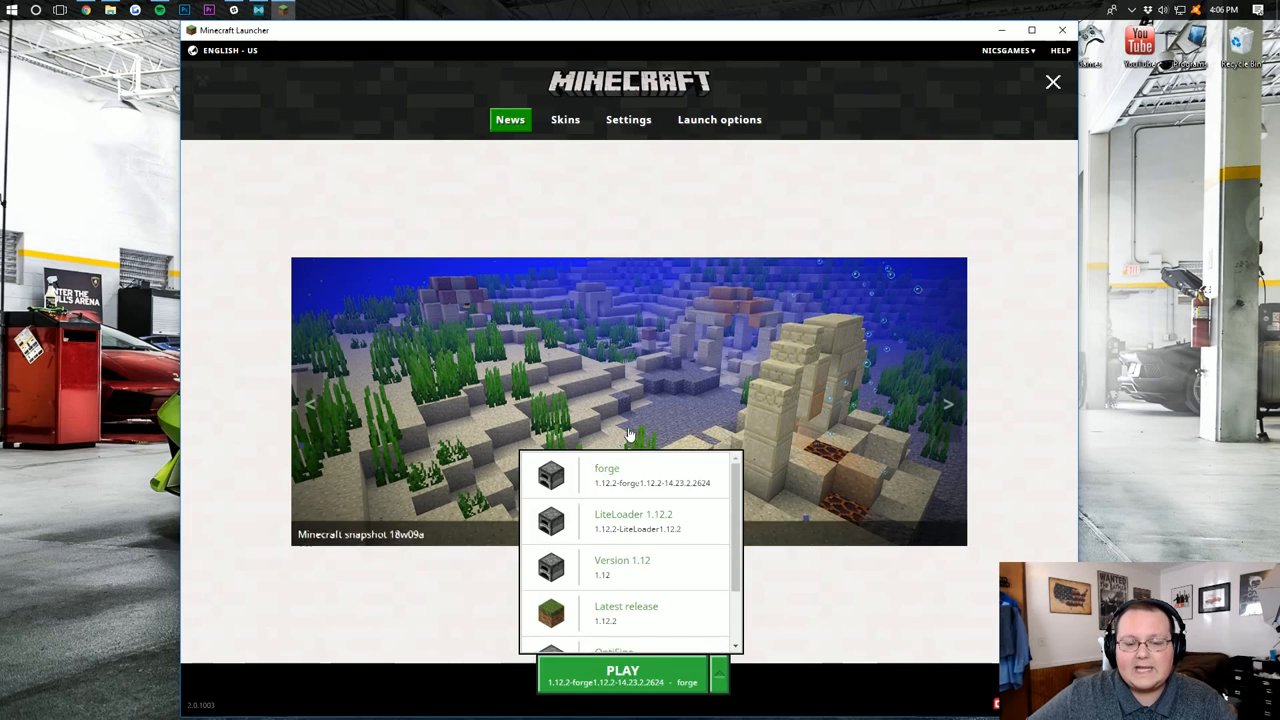
pyautogui.click(622, 672)
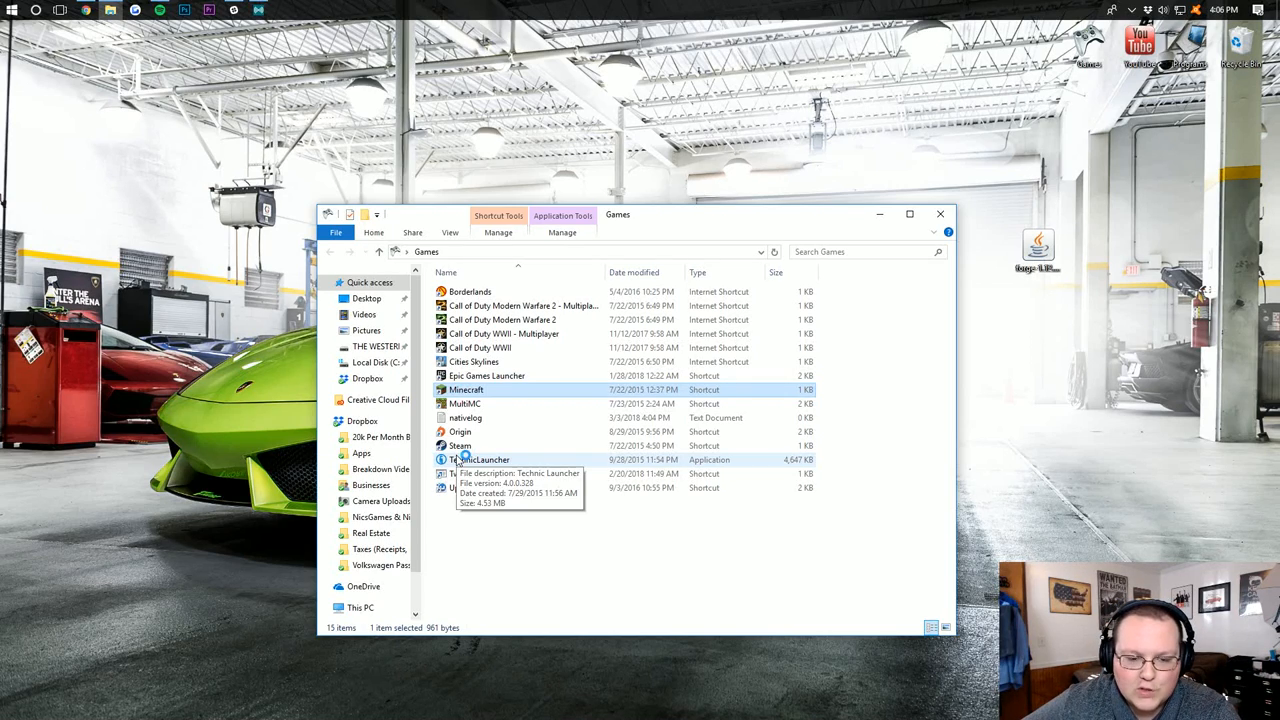
pyautogui.doubleClick(466, 388)
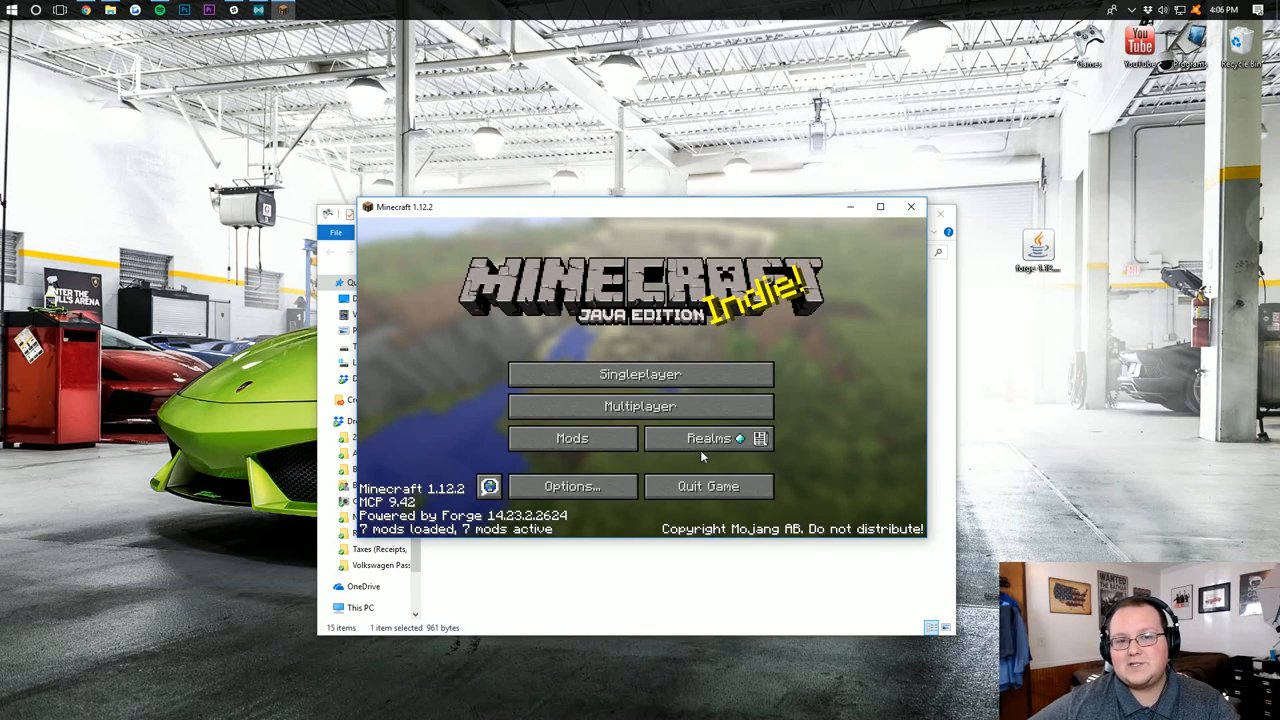
pyautogui.moveTo(572, 438)
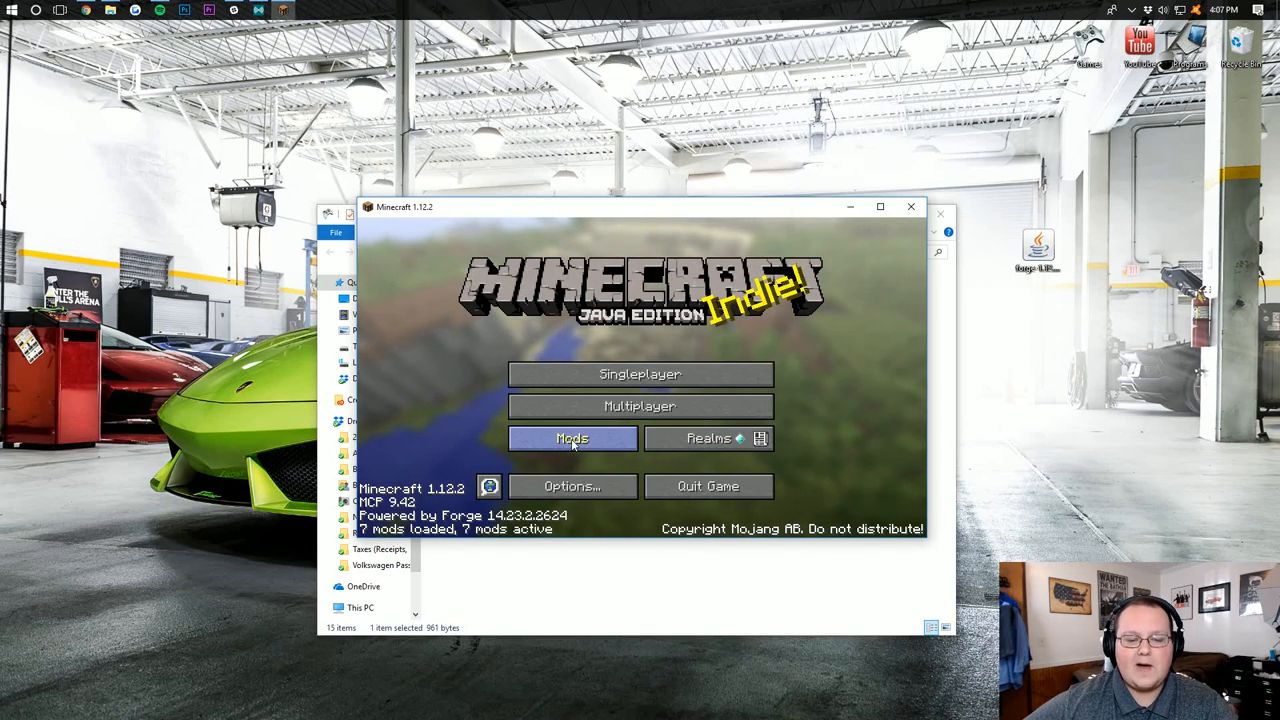
# Confirm MalisisDoors and MalisisCore in the Mods list, then go to world selection.
pyautogui.click(572, 438)
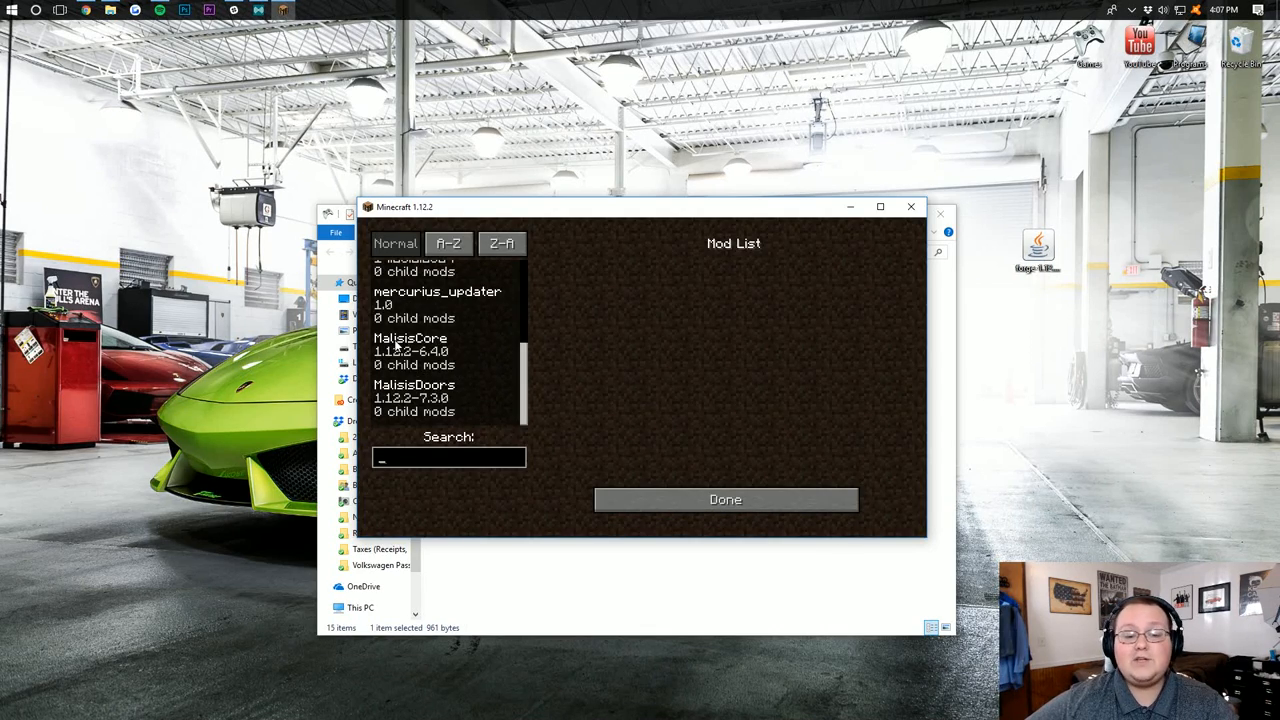
pyautogui.click(414, 398)
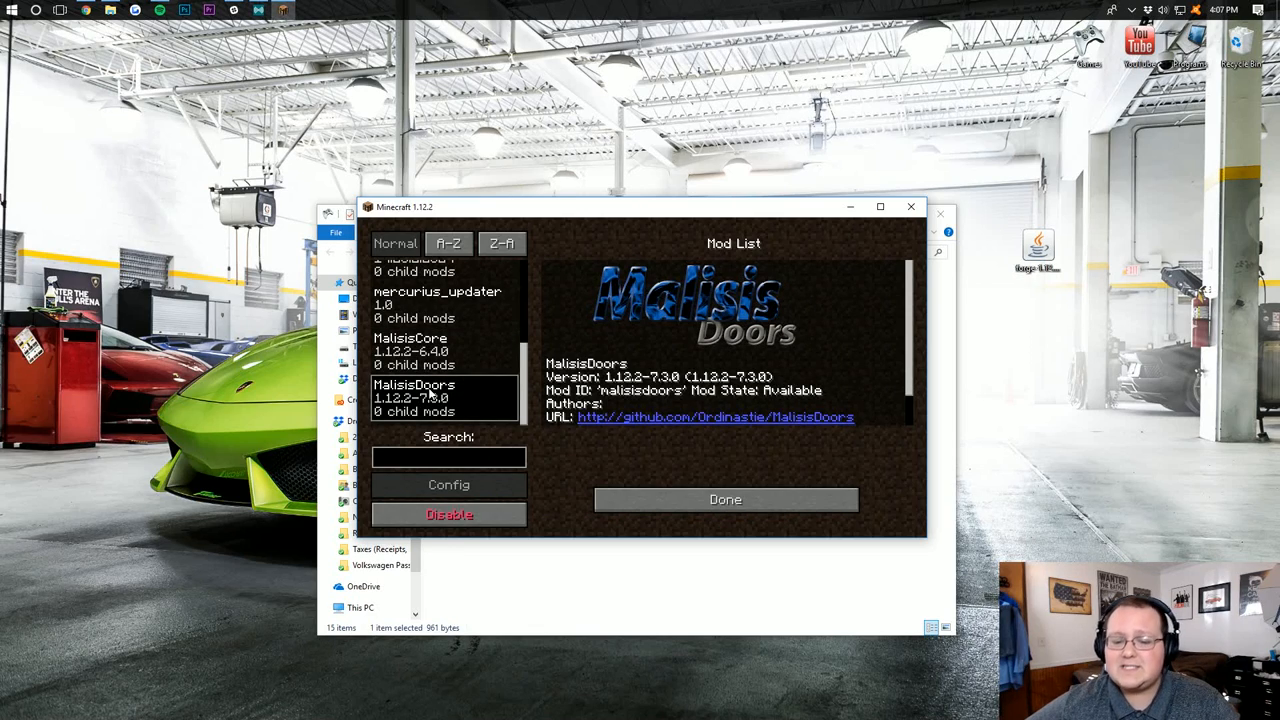
pyautogui.click(724, 500)
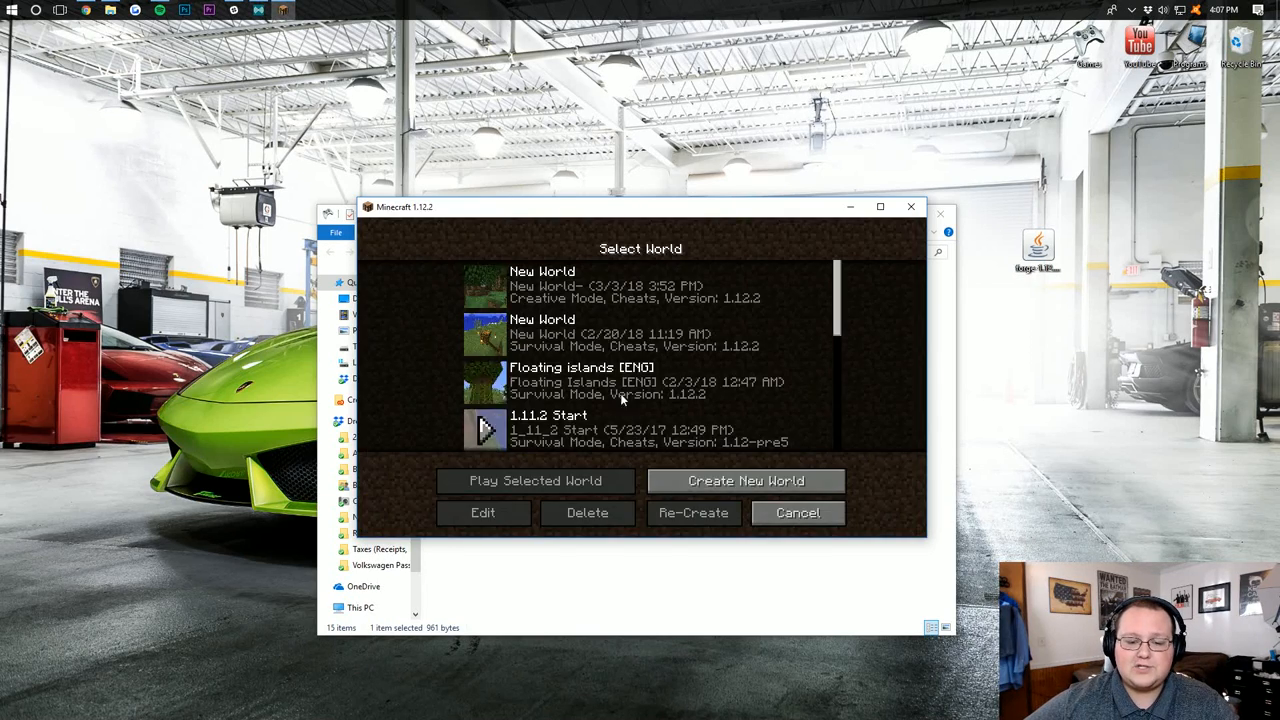
# Load an existing world past the missing registry entries warning and show the creative inventory.
pyautogui.click(534, 480)
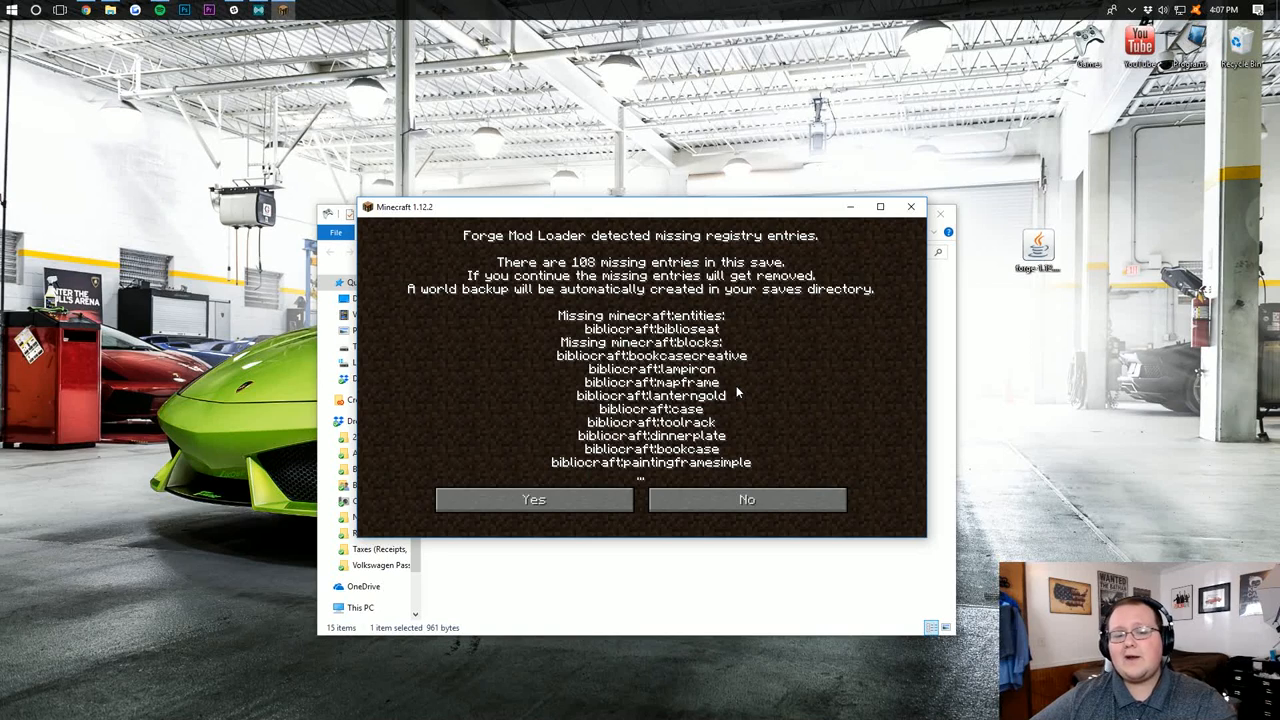
pyautogui.click(532, 500)
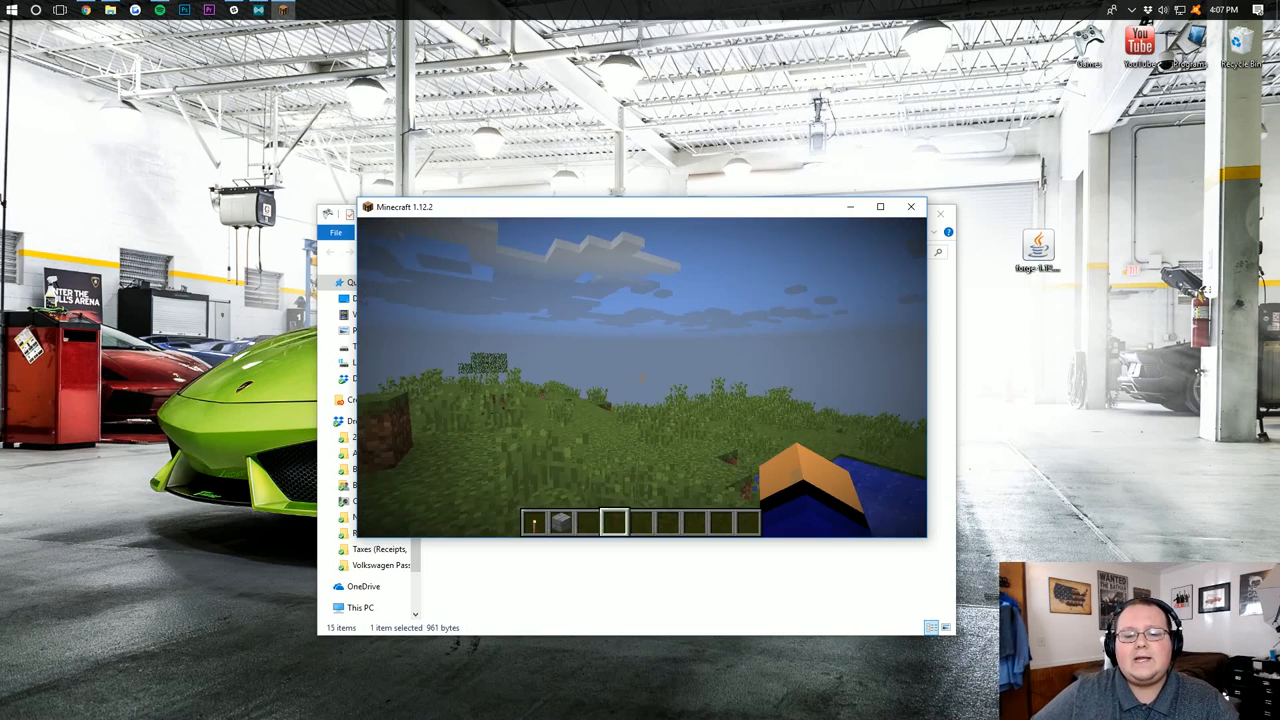
pyautogui.press('e')
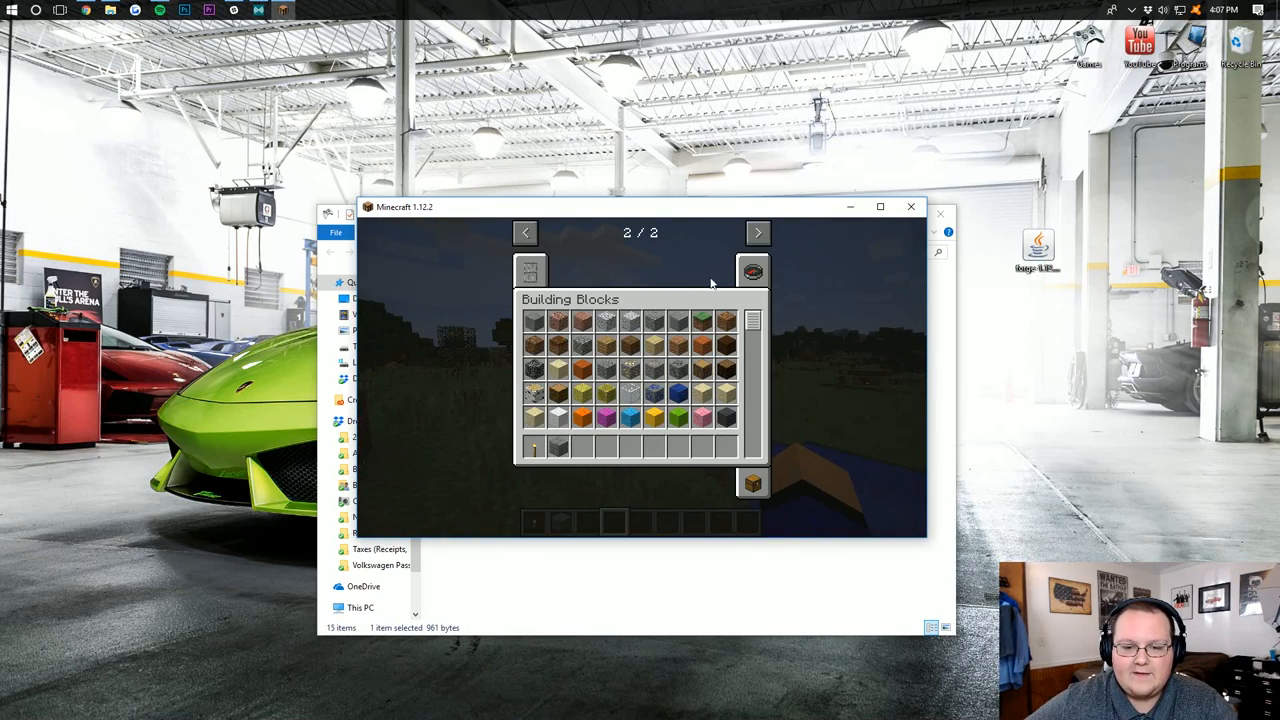